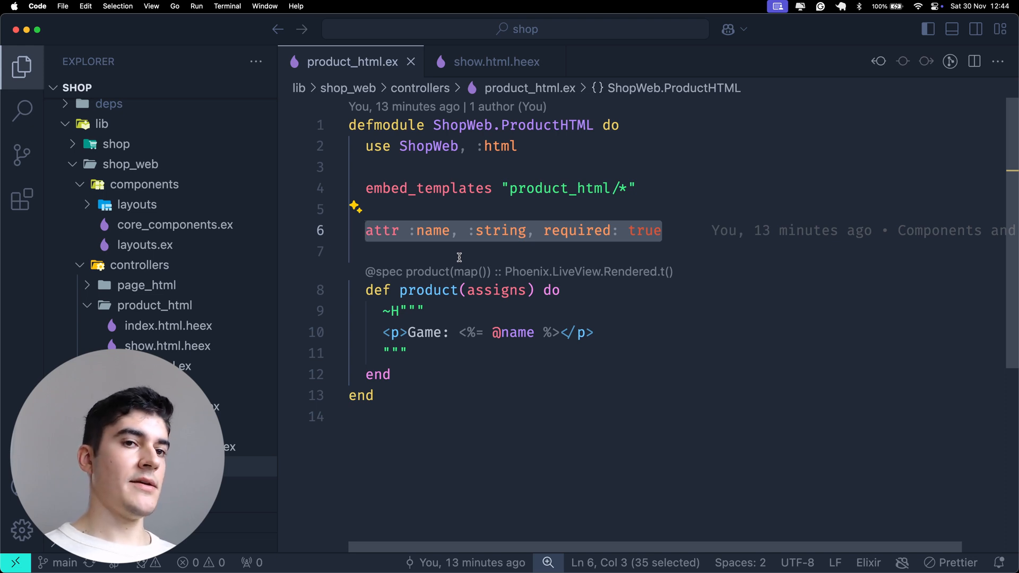
mouse_move(460, 434)
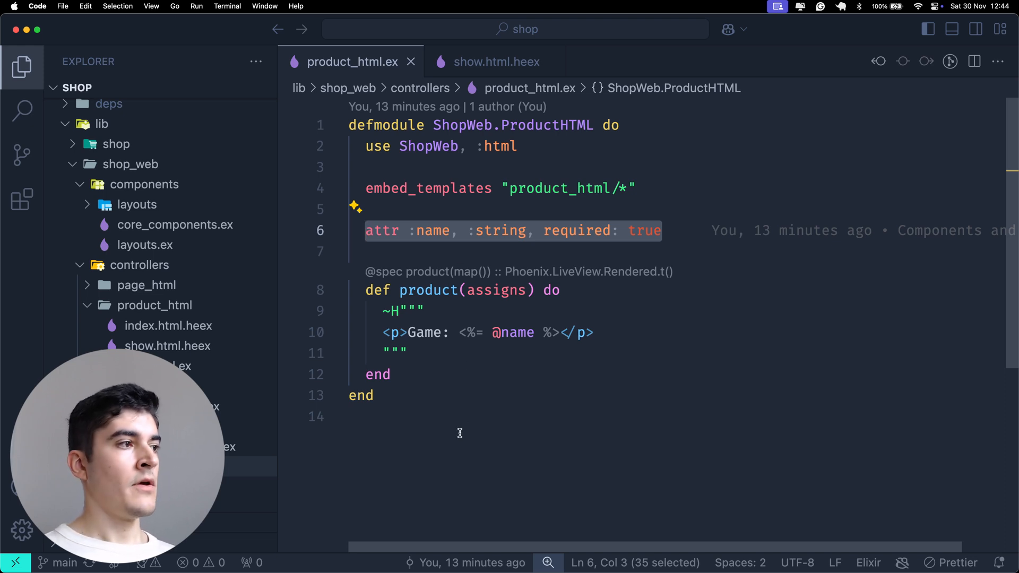
Open core_components.ex and scroll past the modal to the button's attr and inner_block slot declarations
left_click(496, 62)
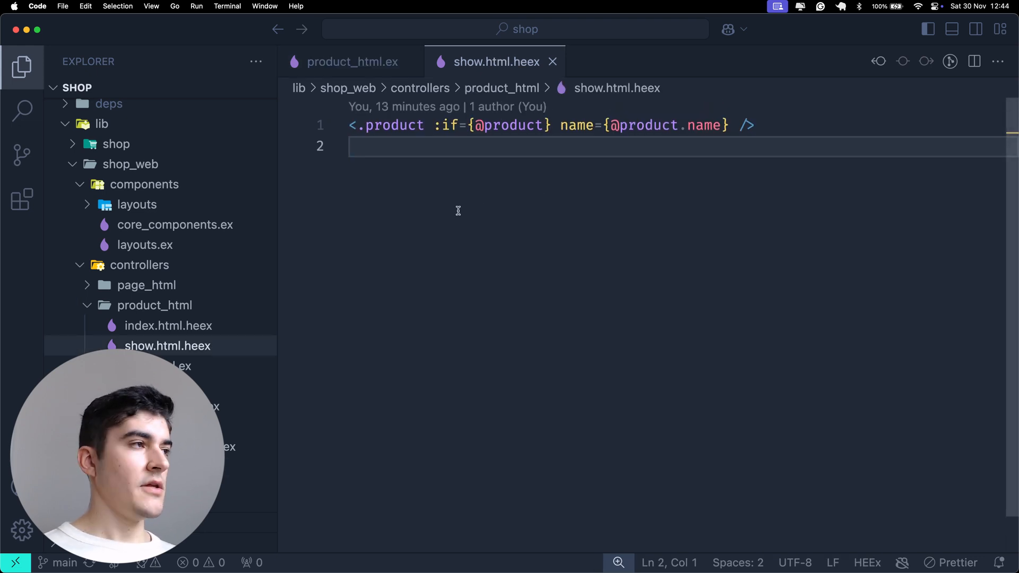
mouse_move(443, 172)
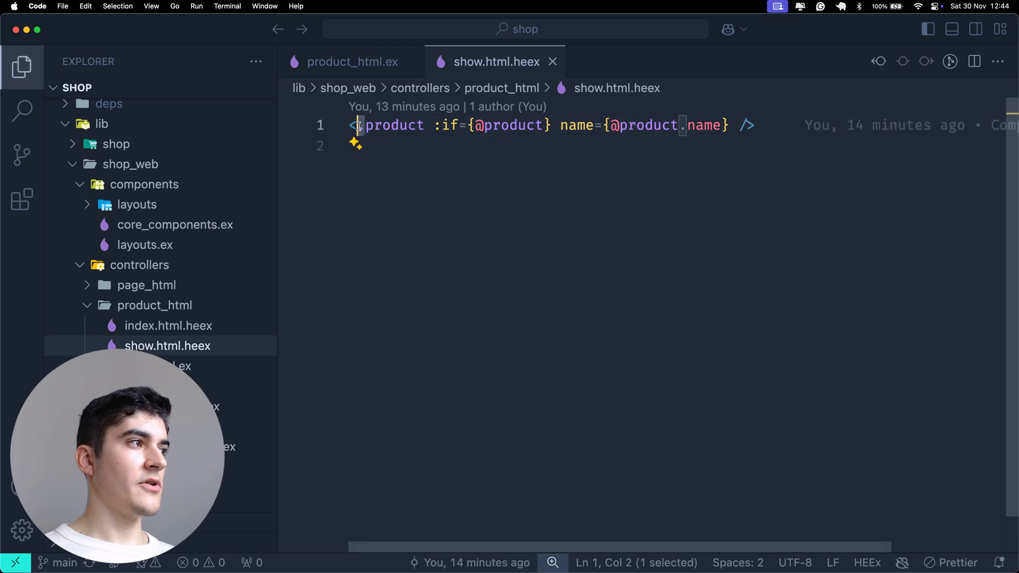
mouse_move(417, 191)
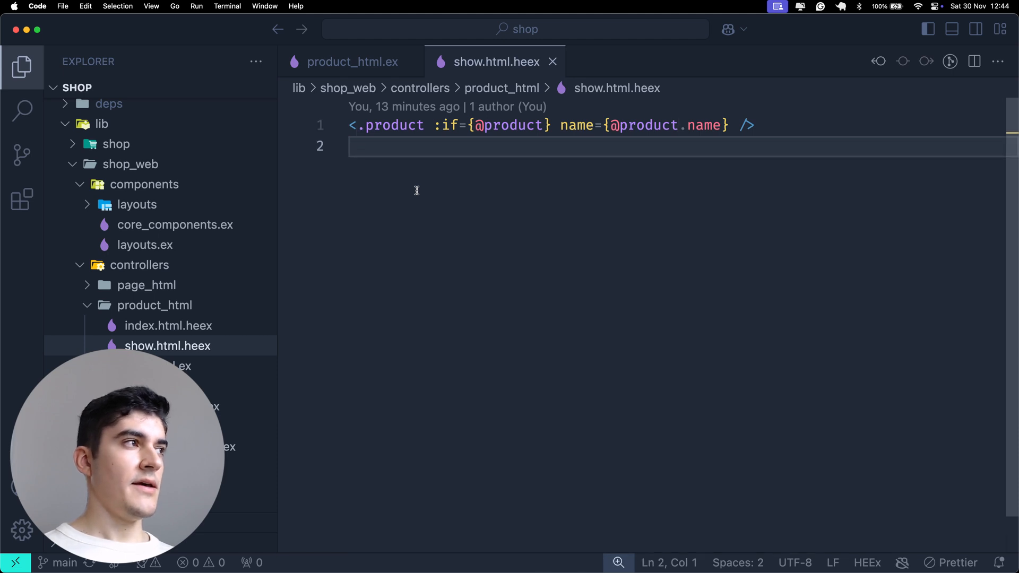
left_click(353, 61)
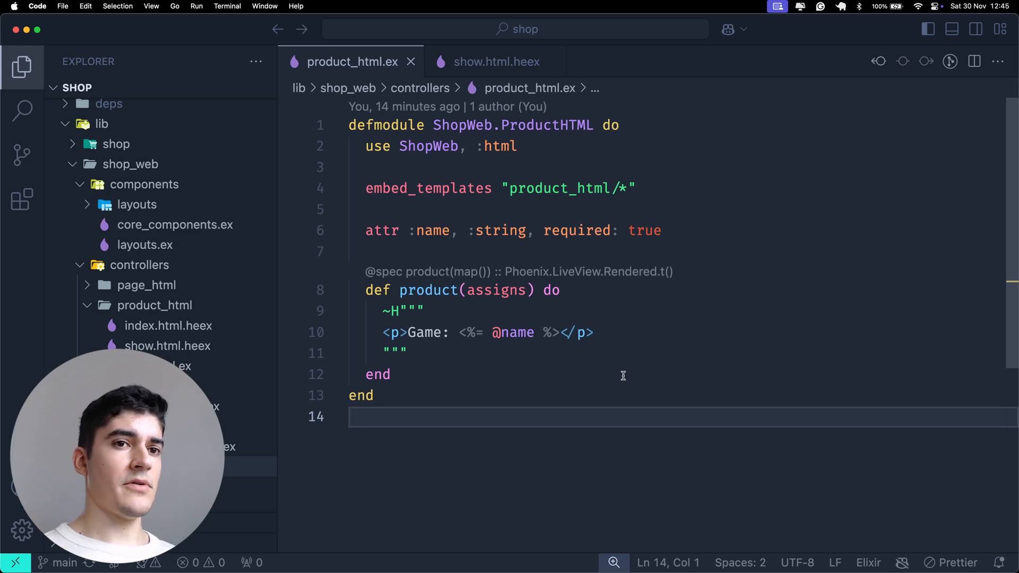
mouse_move(651, 351)
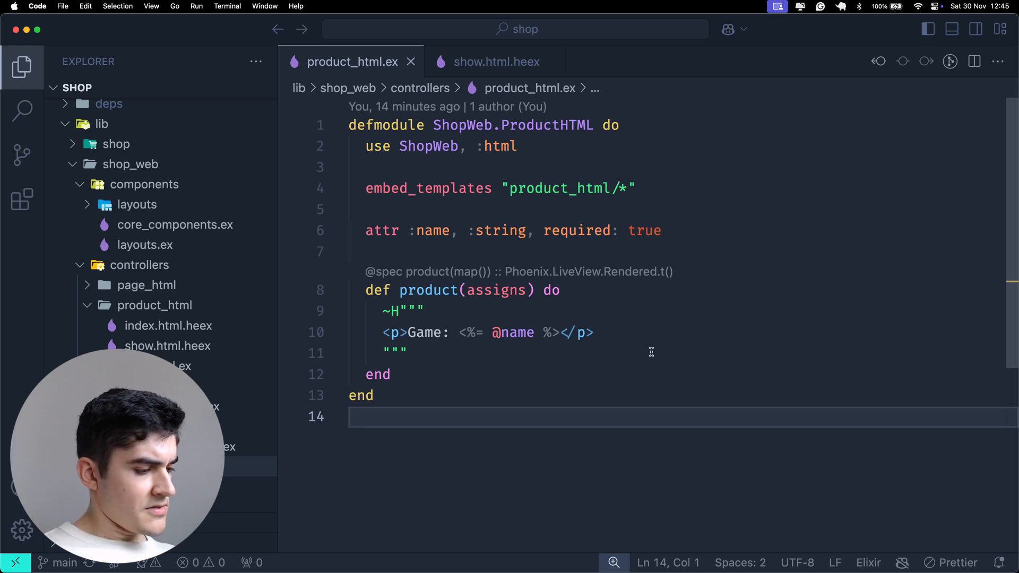
left_click(174, 224)
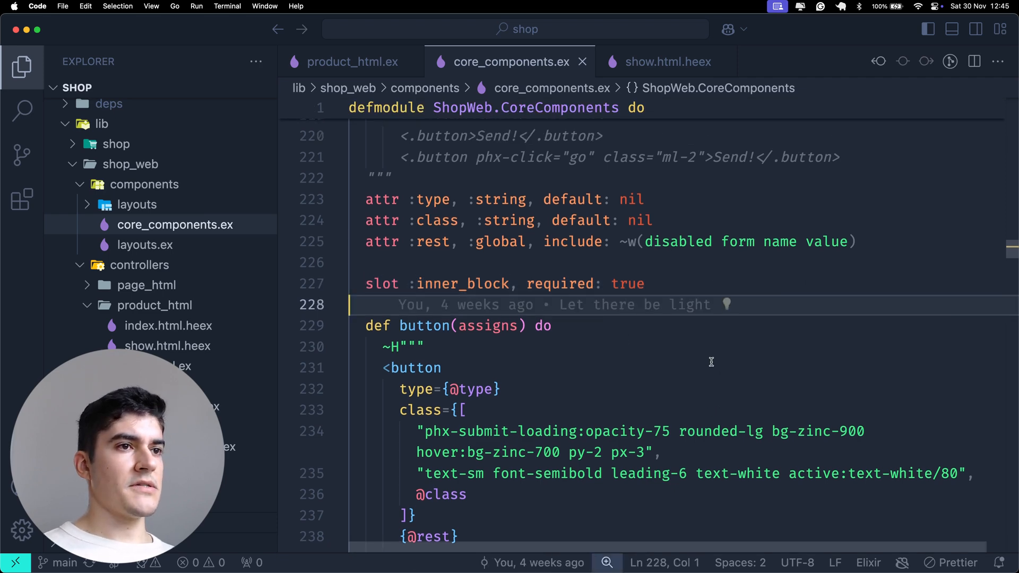
scroll("up", 3)
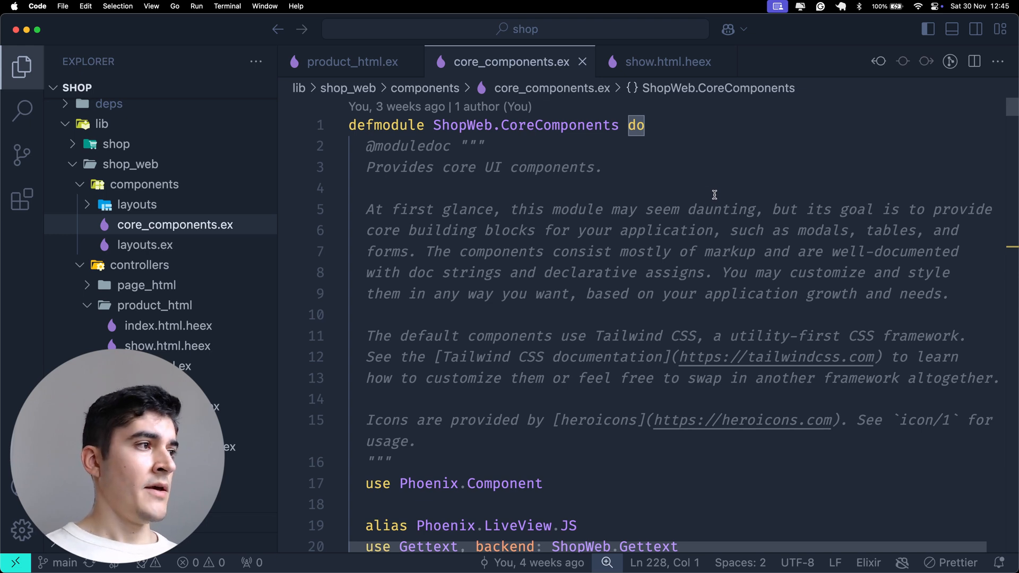
scroll("down", 3)
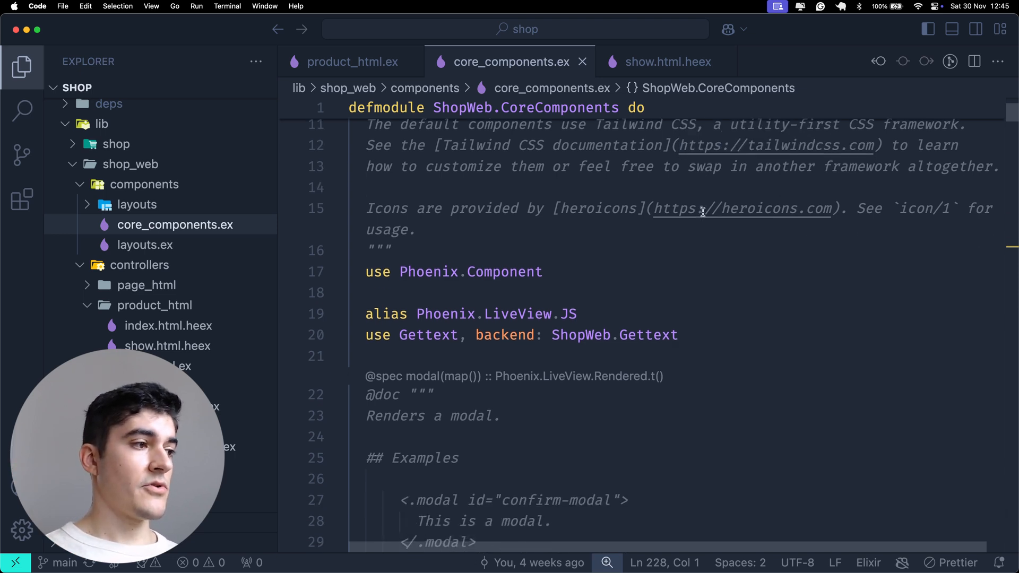
scroll("down", 3)
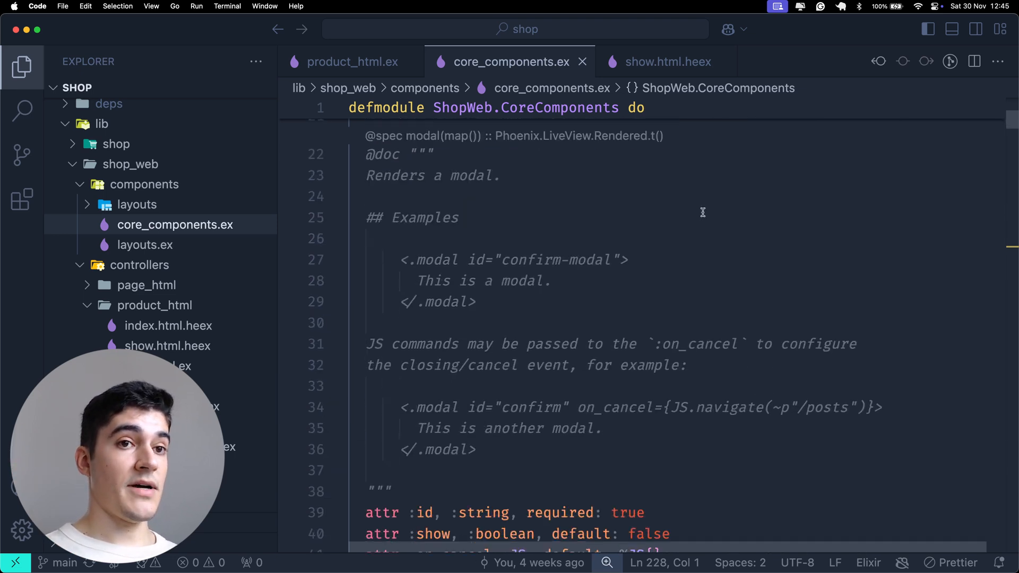
scroll("down", 3)
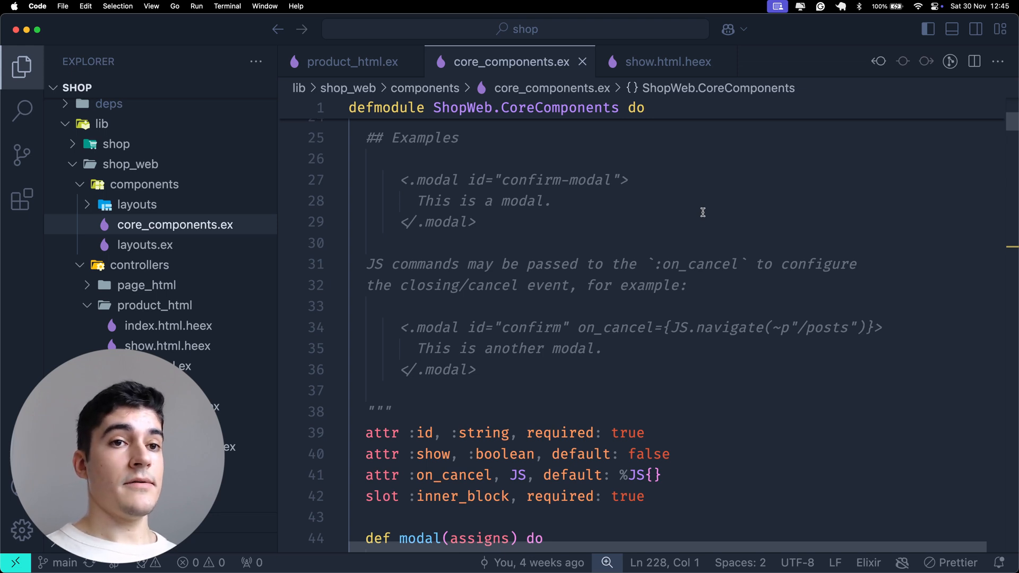
scroll("down", 3)
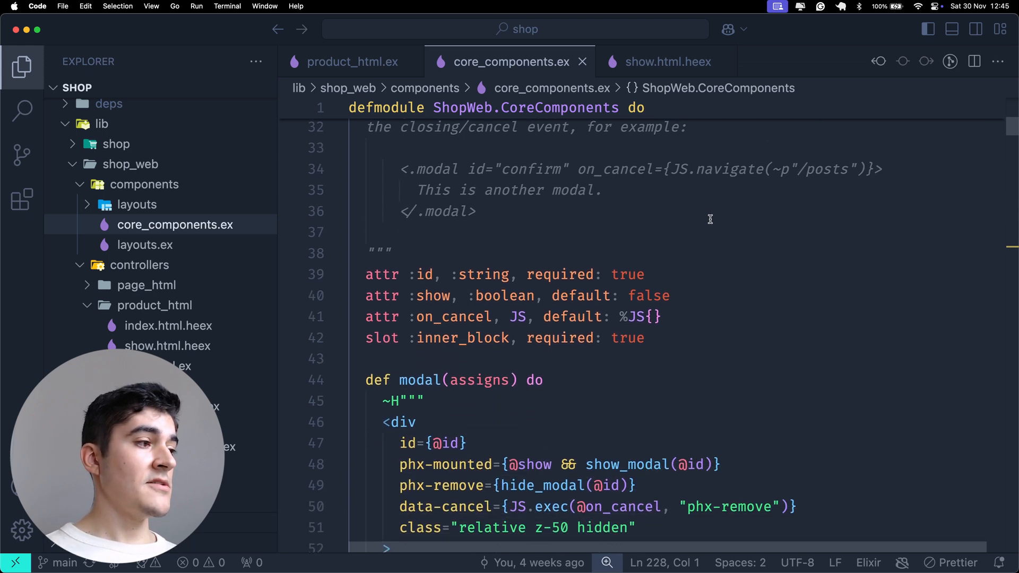
scroll("down", 3)
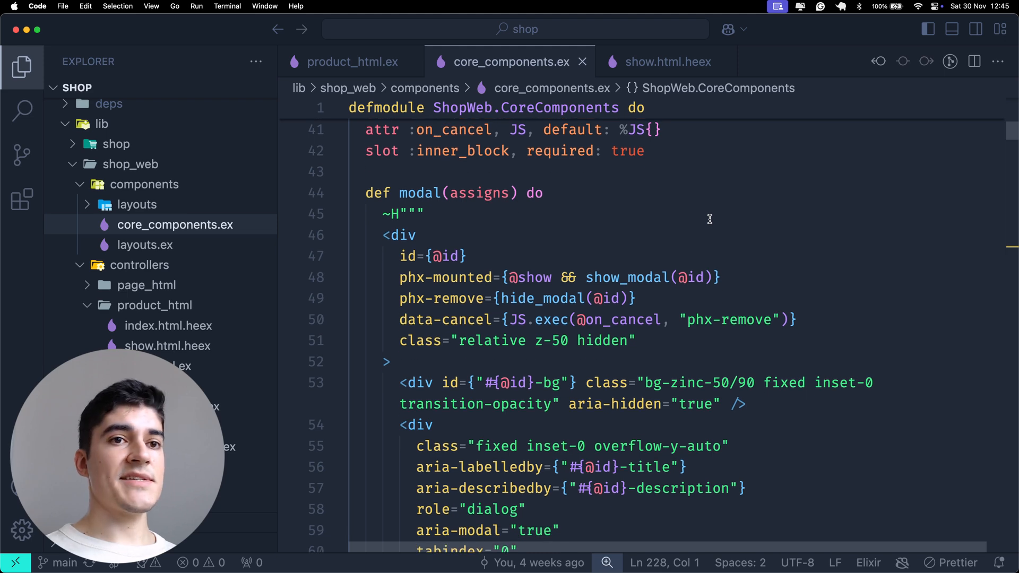
scroll("down", 3)
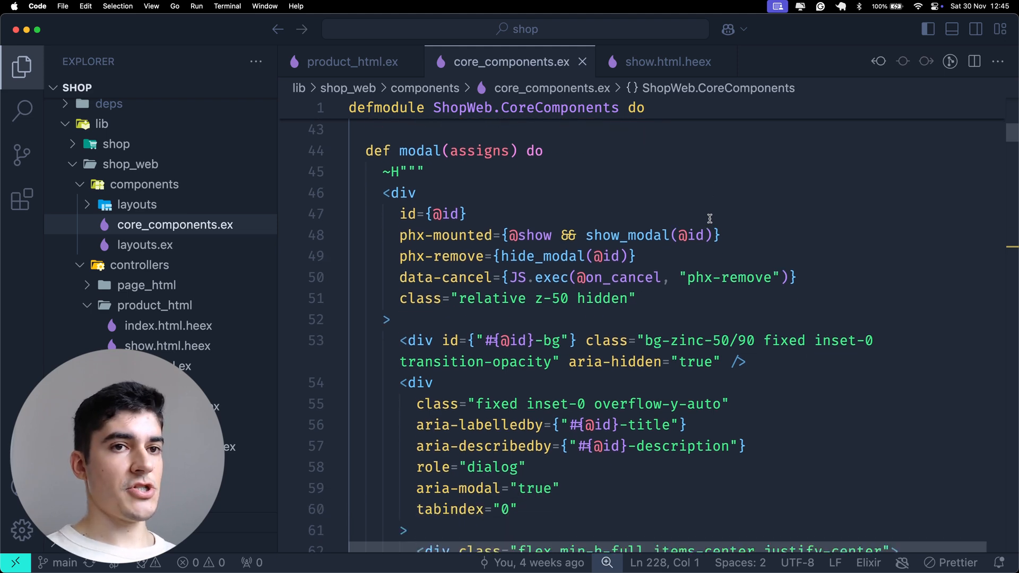
scroll("down", 3)
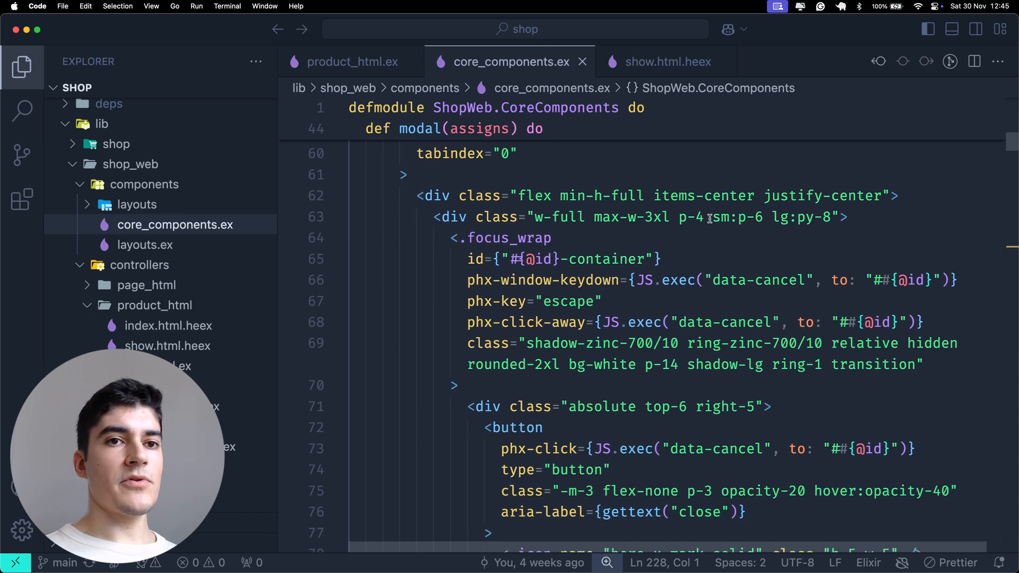
scroll("down", 3)
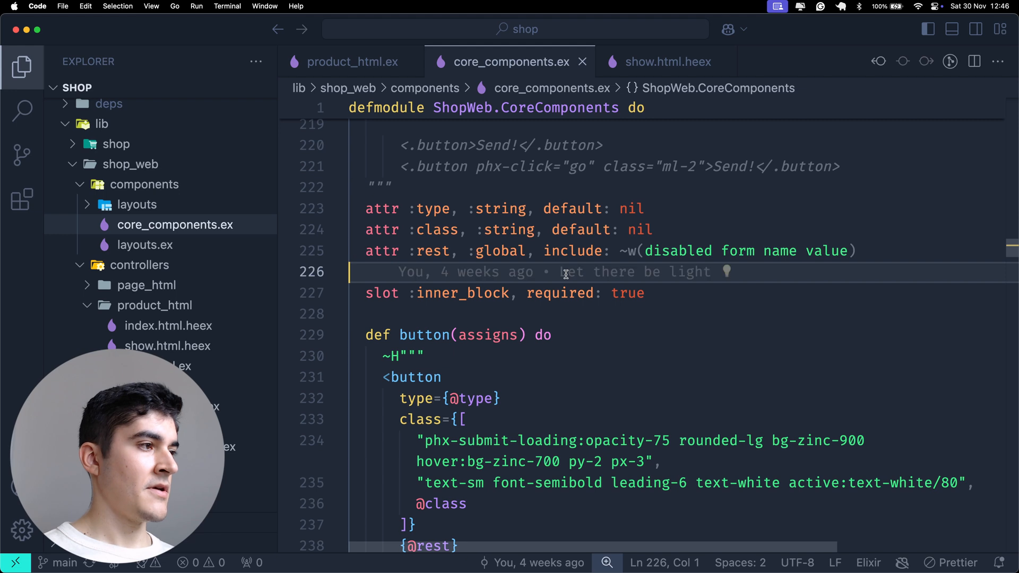
mouse_move(637, 325)
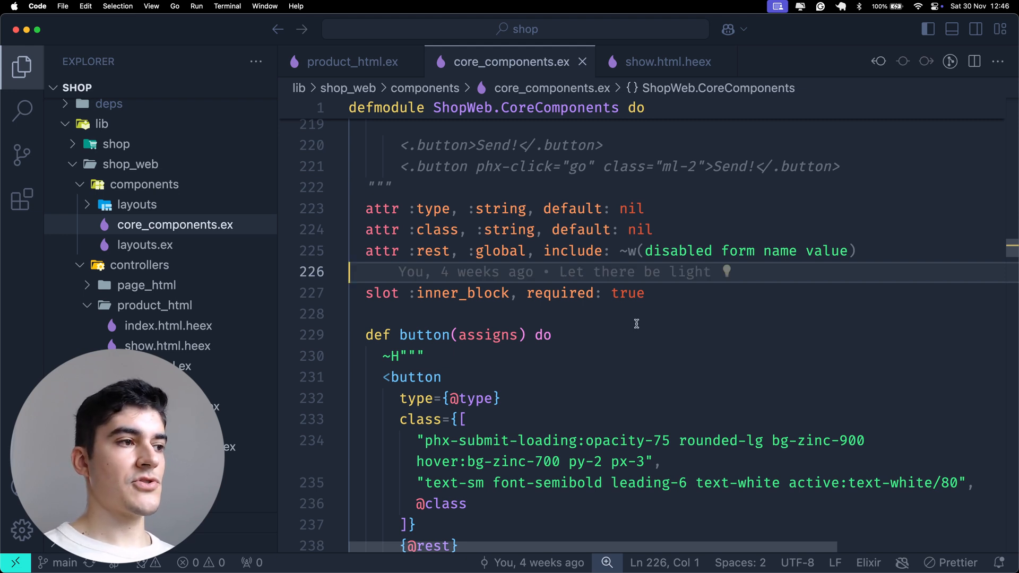
mouse_move(628, 298)
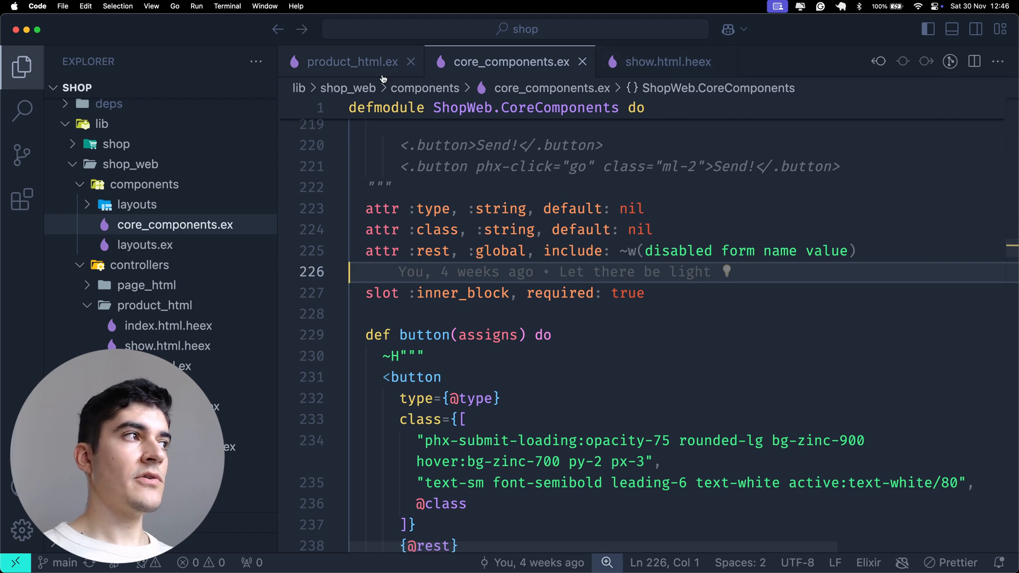
Type a self-closing <ShopWeb.CoreComponents.button /> under the product component in show.html.heex
left_click(351, 61)
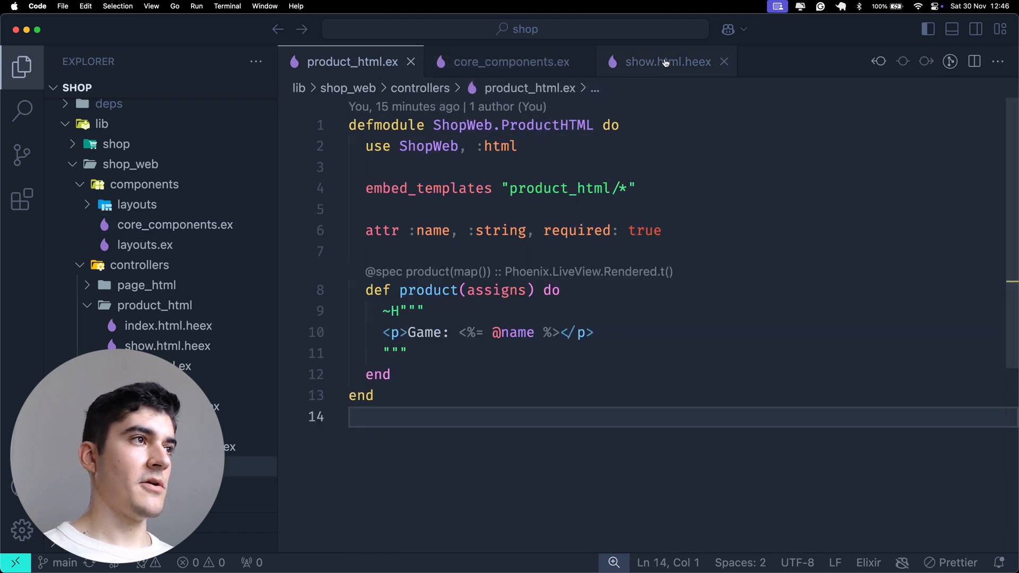
left_click(666, 62)
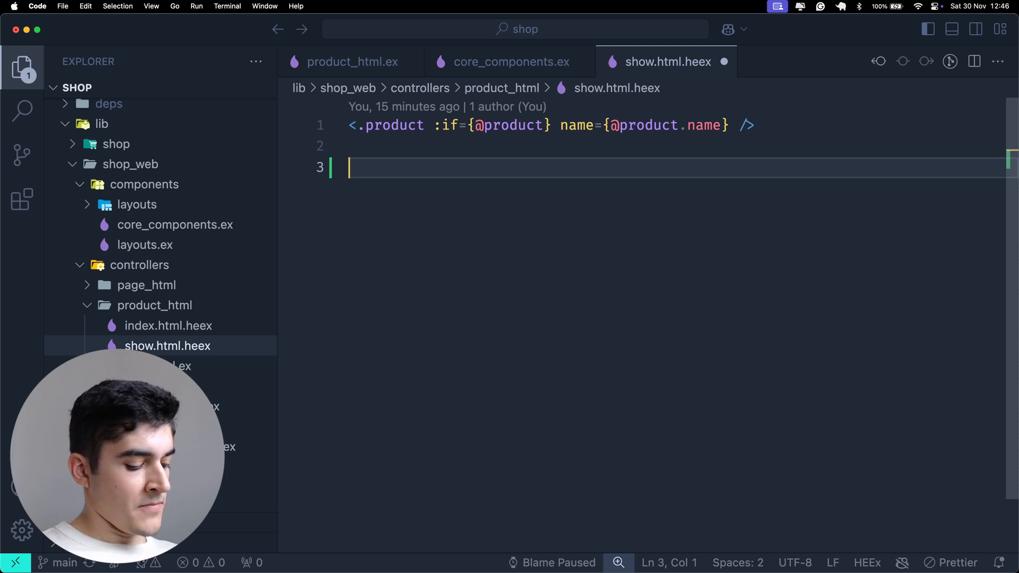
type("<")
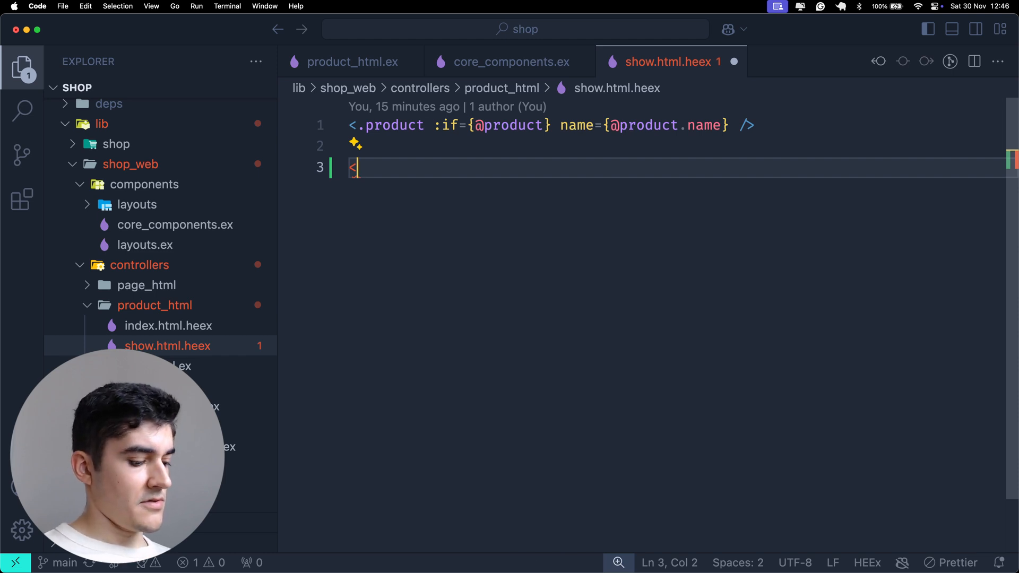
type("ShopWeb.CoreComponents.button />")
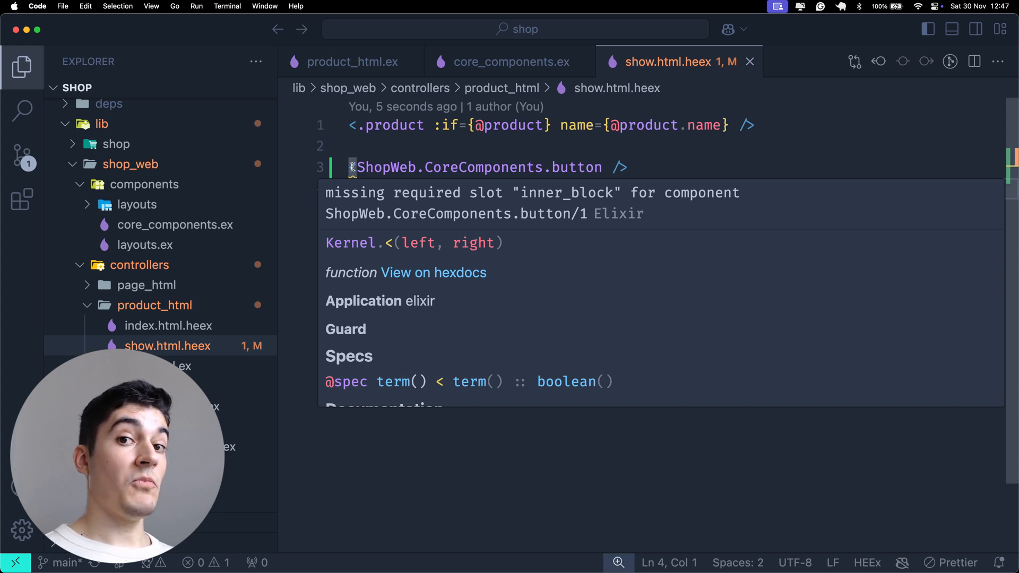
left_click(512, 61)
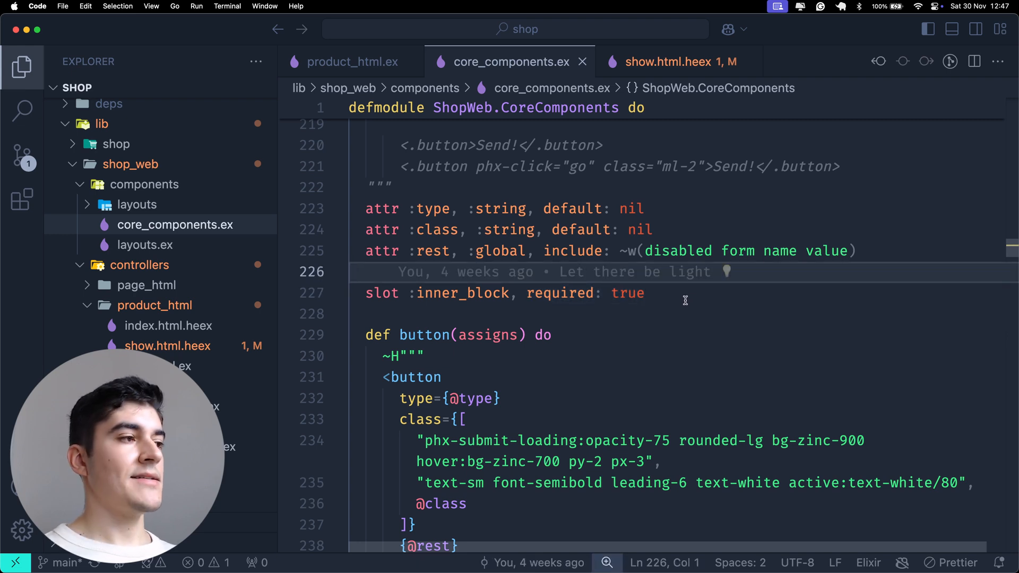
scroll("down", 3)
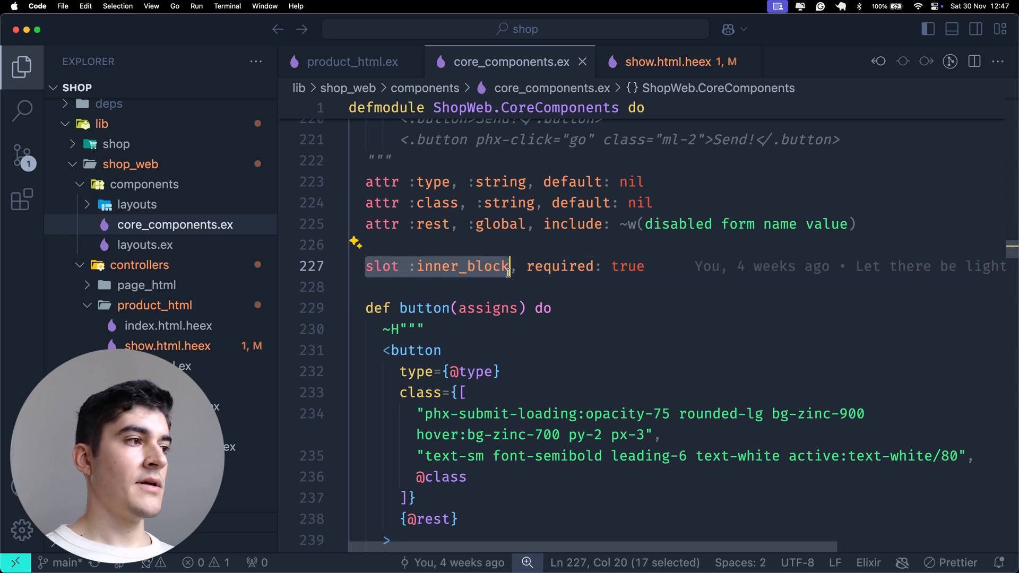
scroll("down", 3)
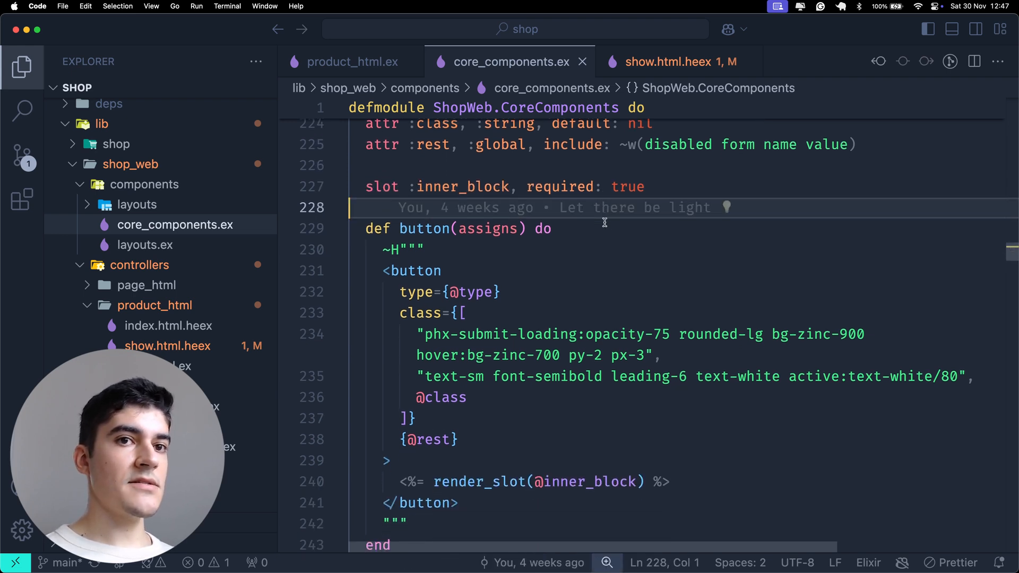
scroll("down", 3)
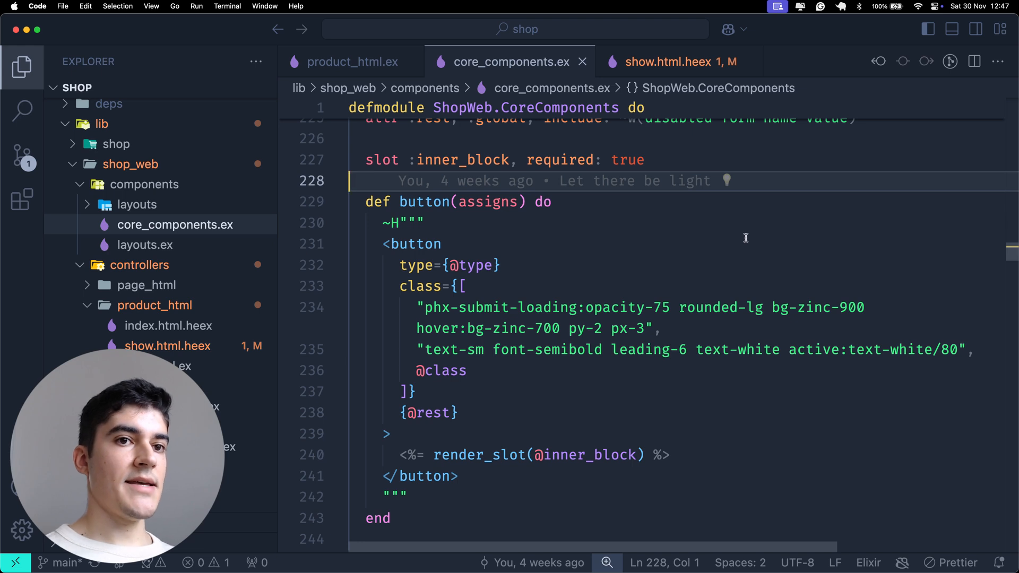
mouse_move(652, 317)
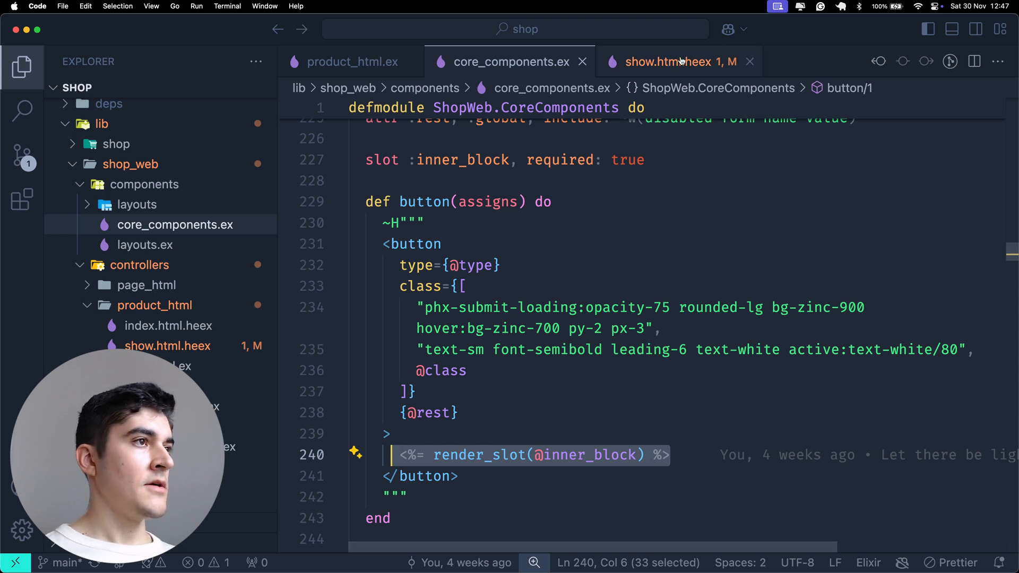
Wrap 'Click me!' in an opening and closing ShopWeb.CoreComponents.button tag, then save to reformat
left_click(669, 61)
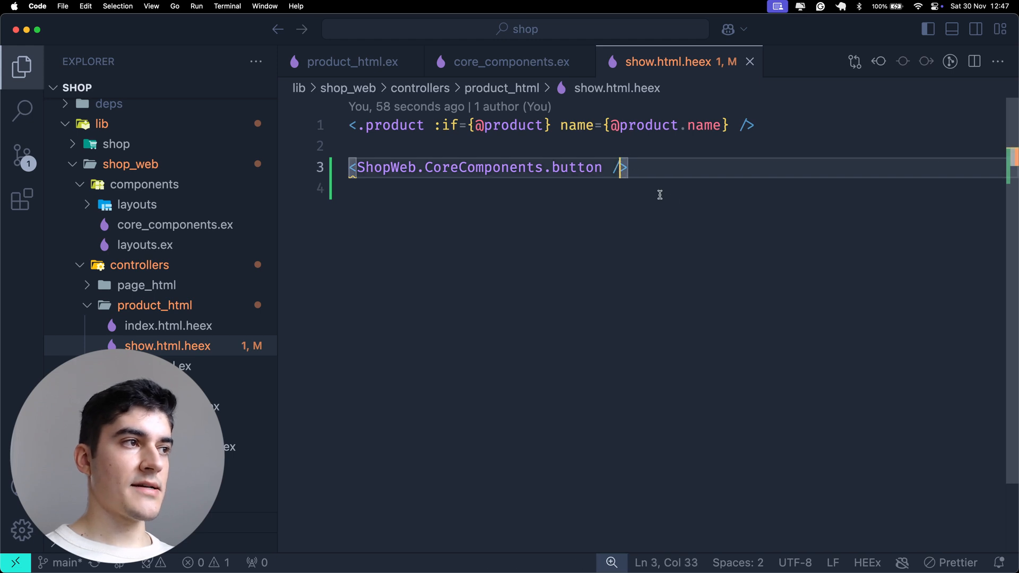
key("Backspace")
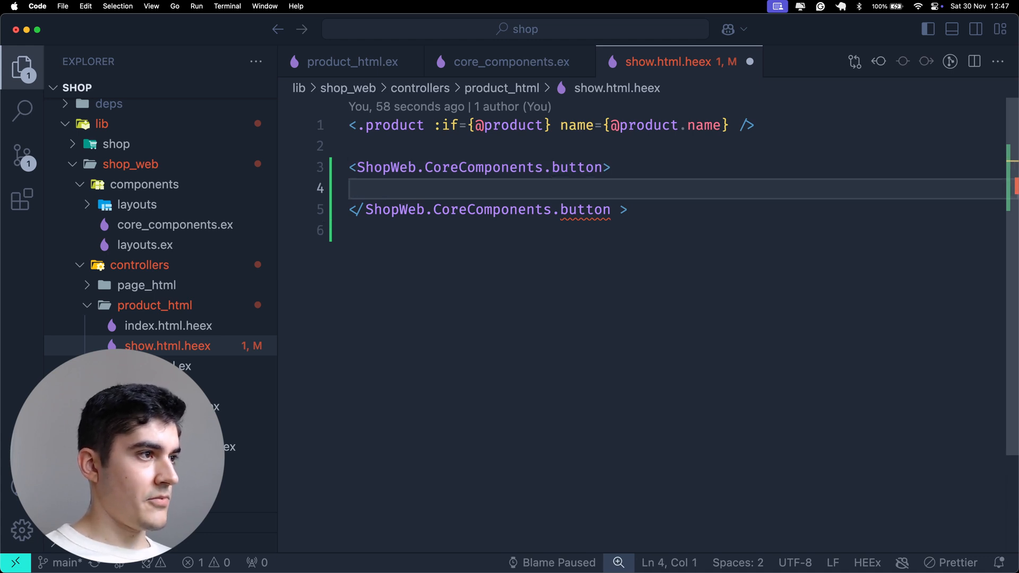
type("Click me")
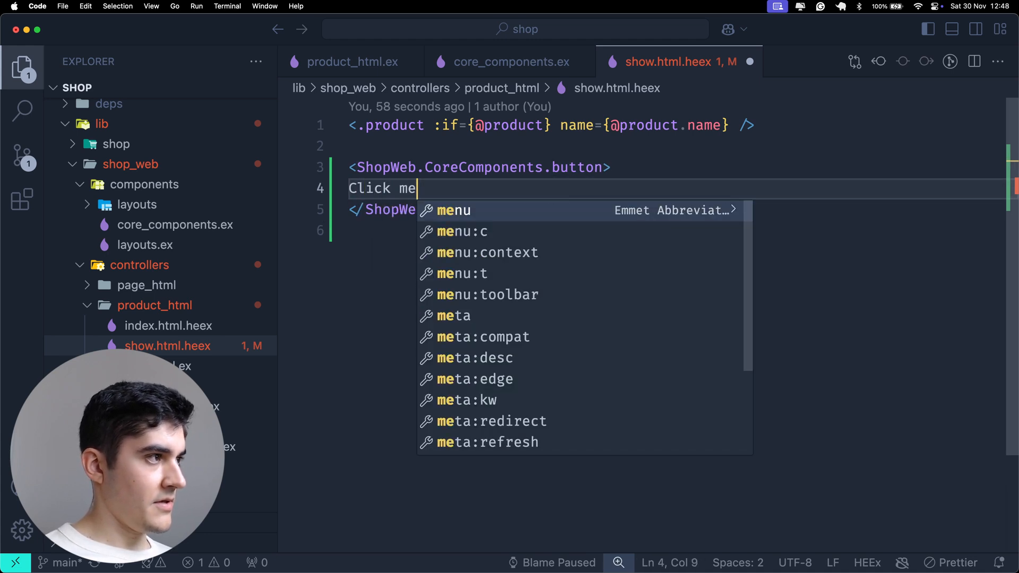
type("!")
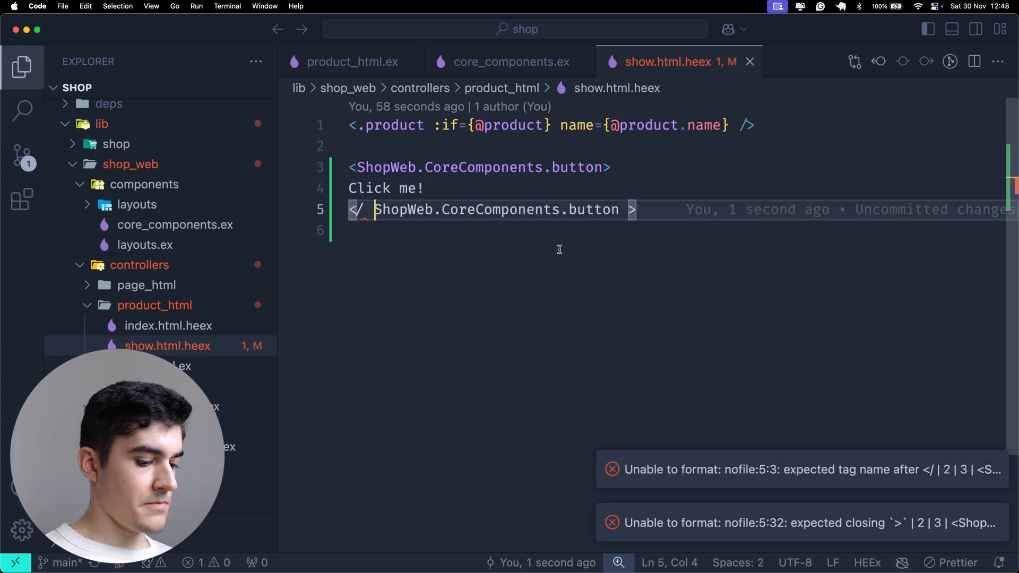
key("Backspace")
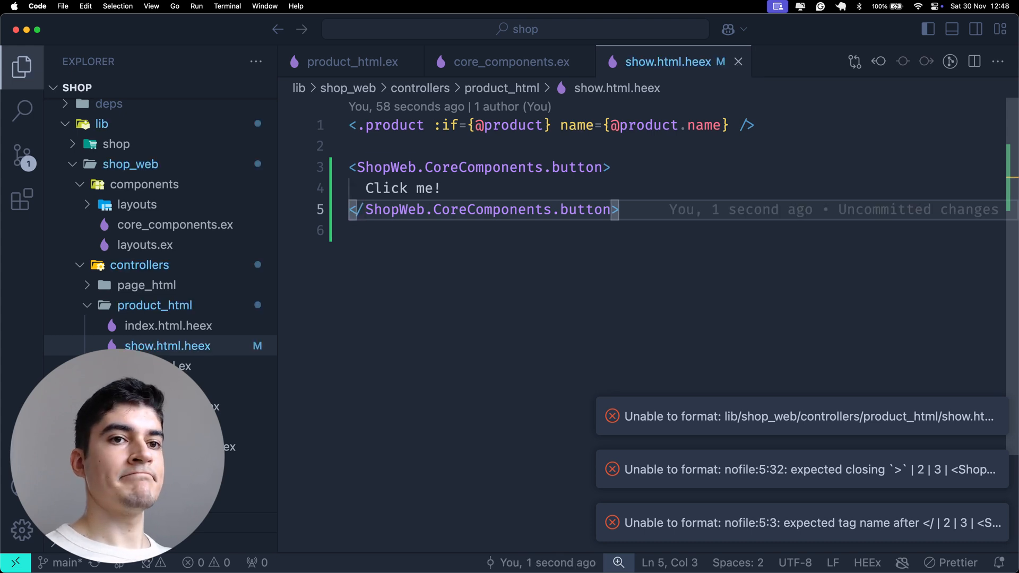
mouse_move(559, 250)
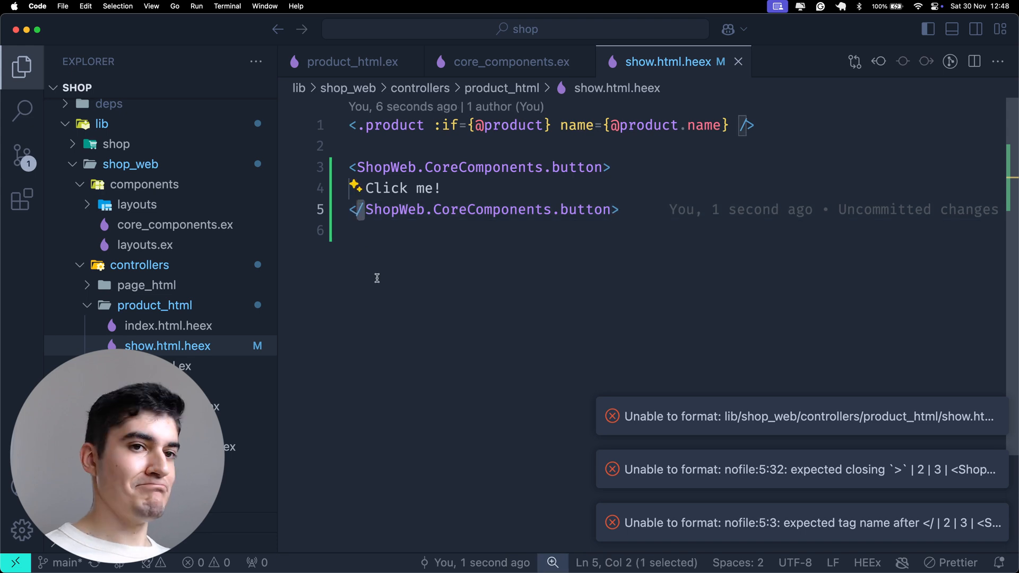
left_click(990, 417)
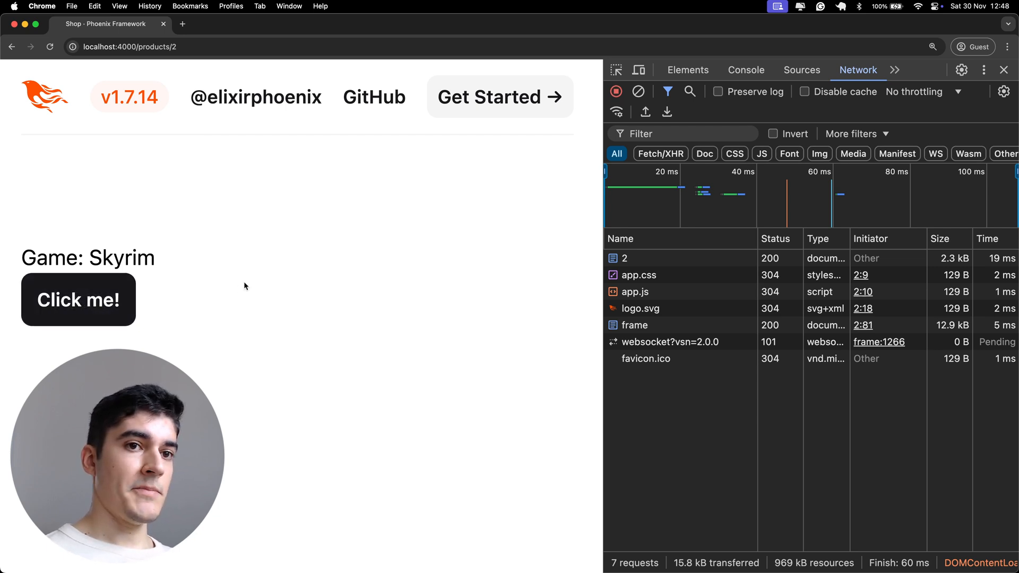
After confirming the Click me! button on localhost:4000/products/2, return to the code editor
key("cmd+tab")
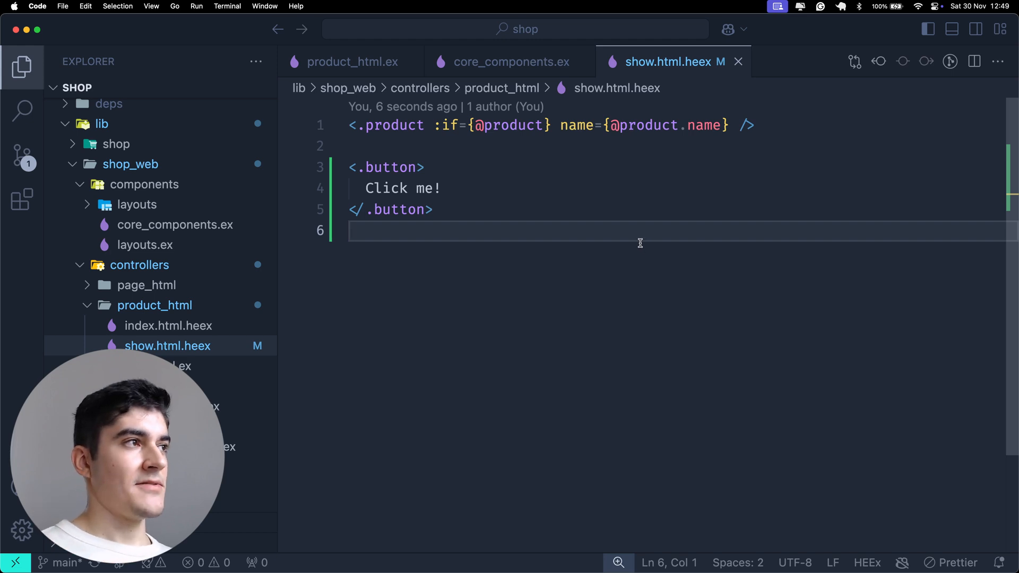
Shorten the button tag to <.button> and return to the product_html.ex tab
left_click(351, 62)
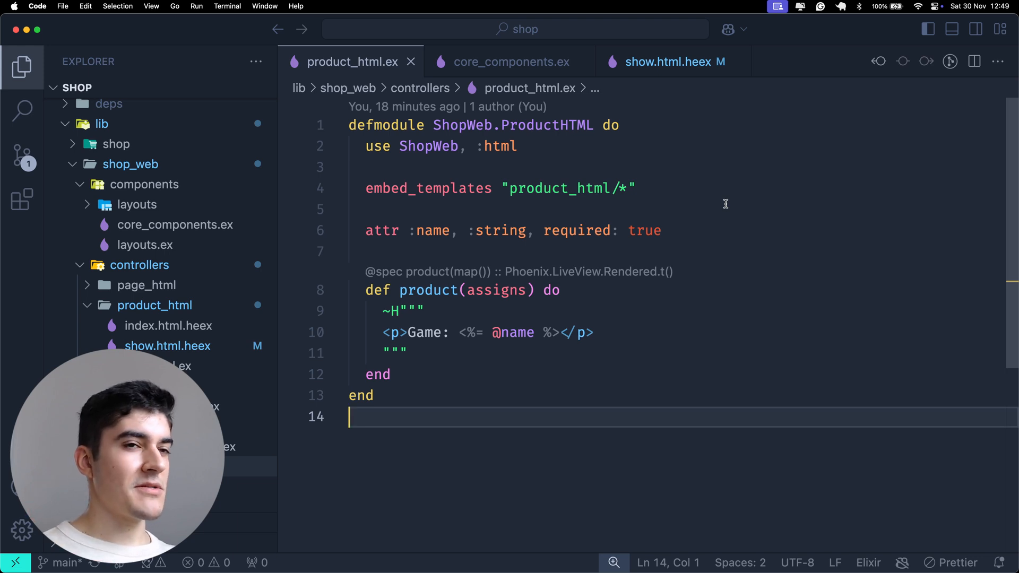
mouse_move(663, 61)
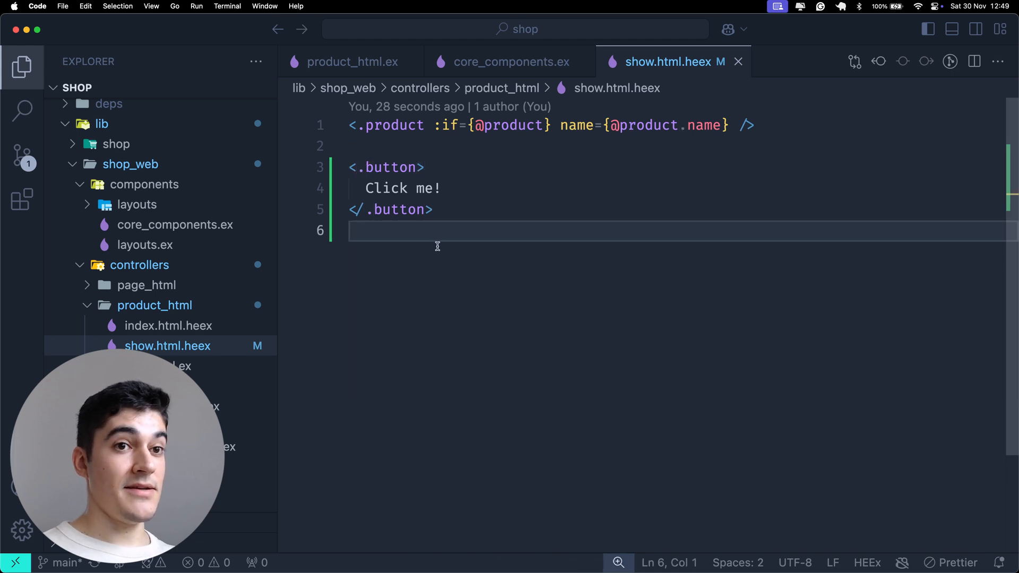
left_click(351, 61)
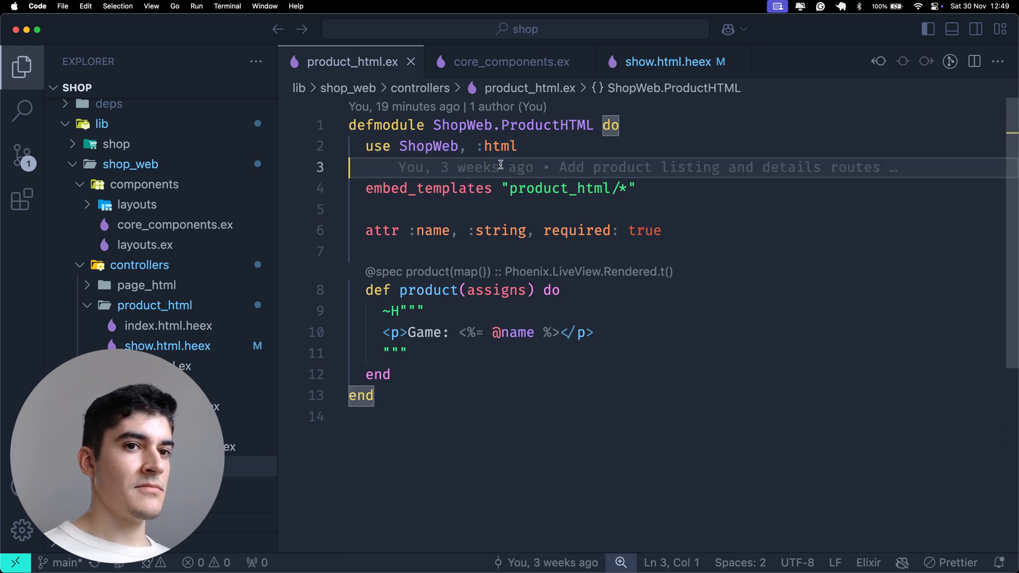
Search shop_web.ex for 'def html' and select the import ShopWeb.CoreComponents line in html_helpers
left_click(138, 316)
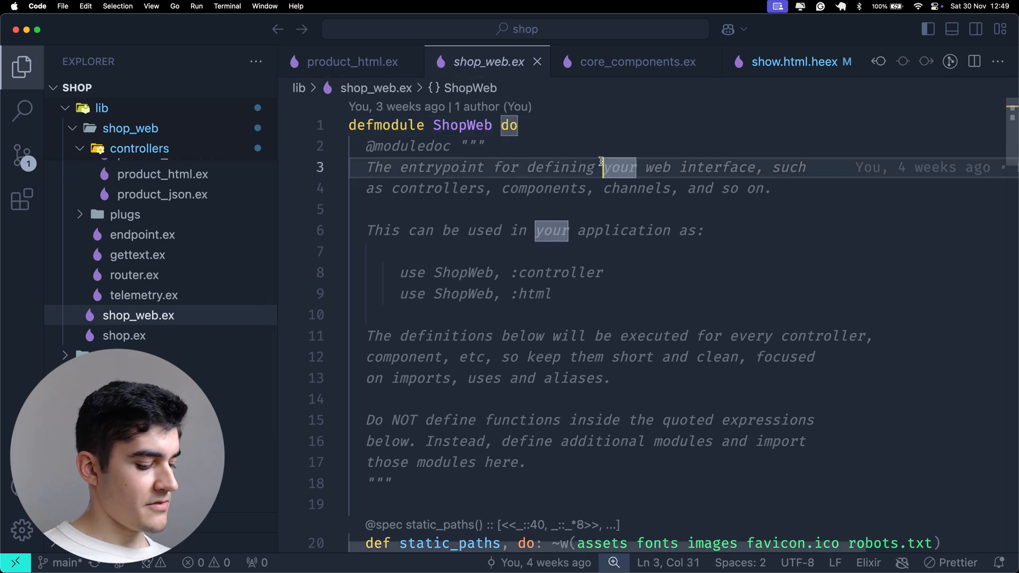
type("def html")
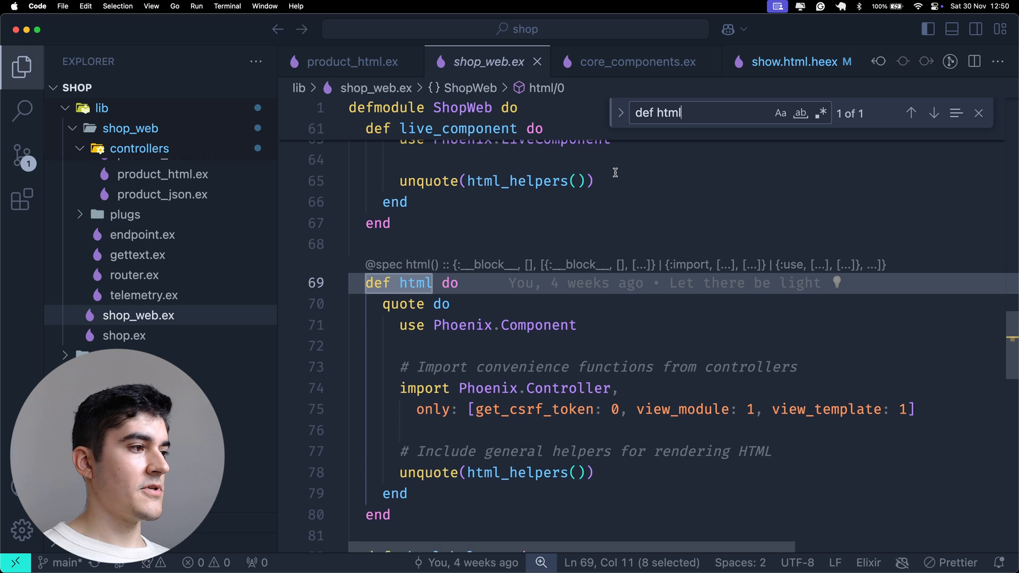
scroll("down", 3)
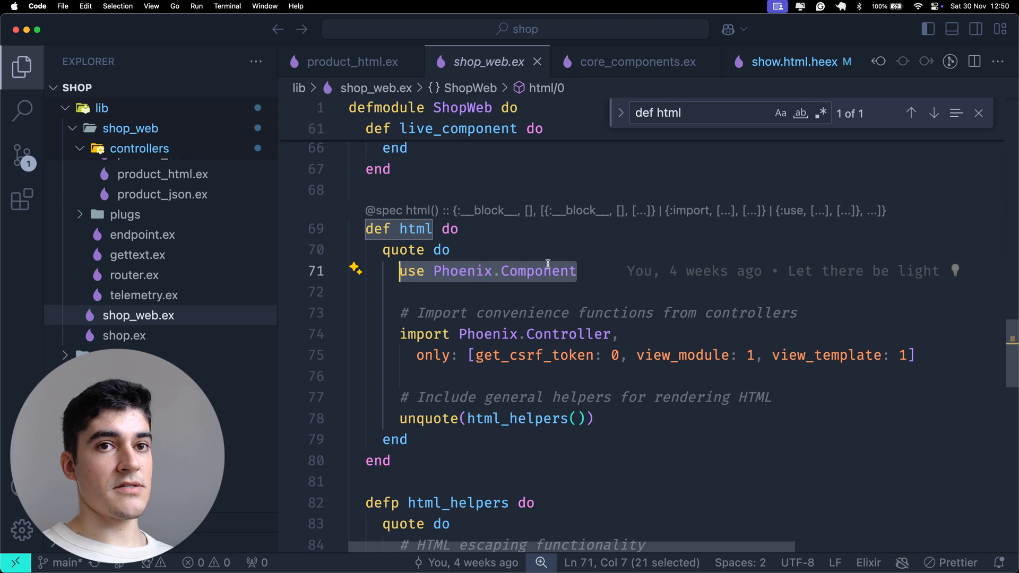
mouse_move(616, 270)
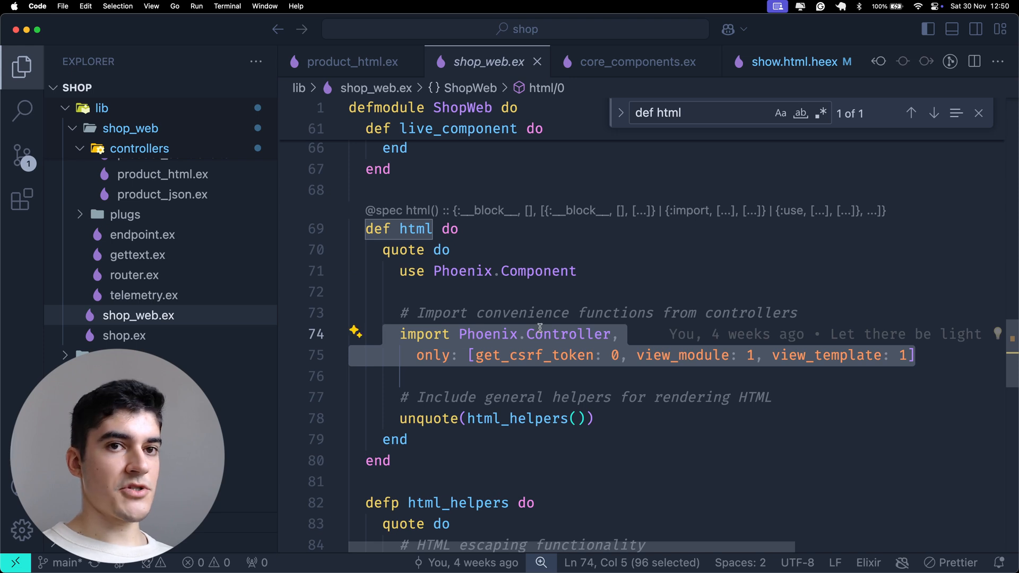
scroll("down", 3)
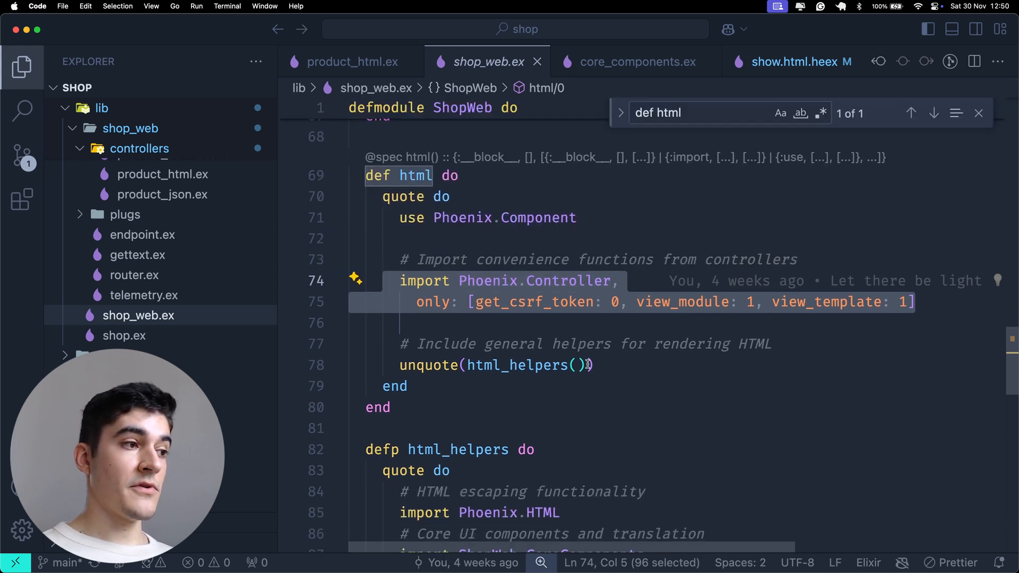
left_click(523, 365)
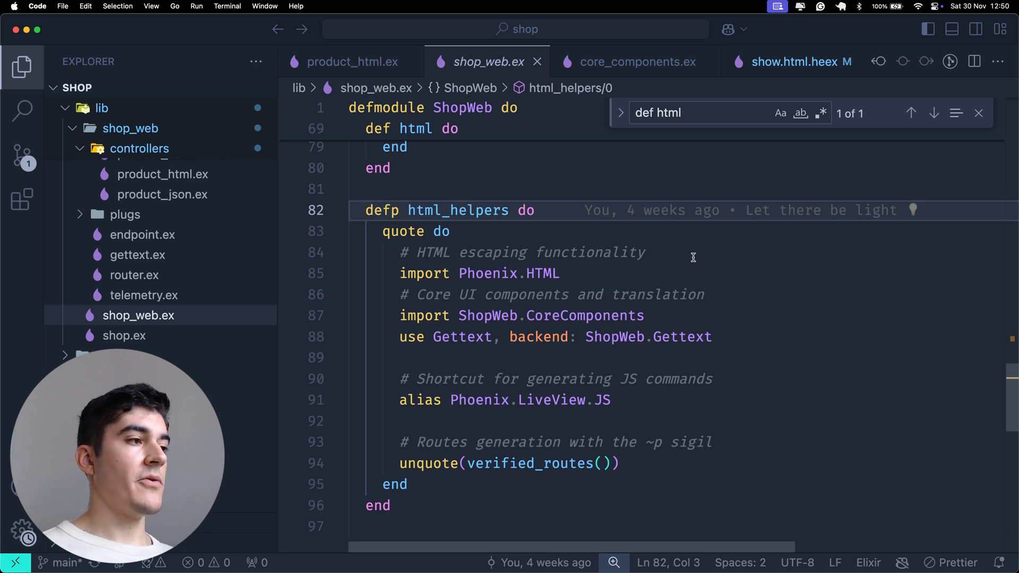
left_click(561, 273)
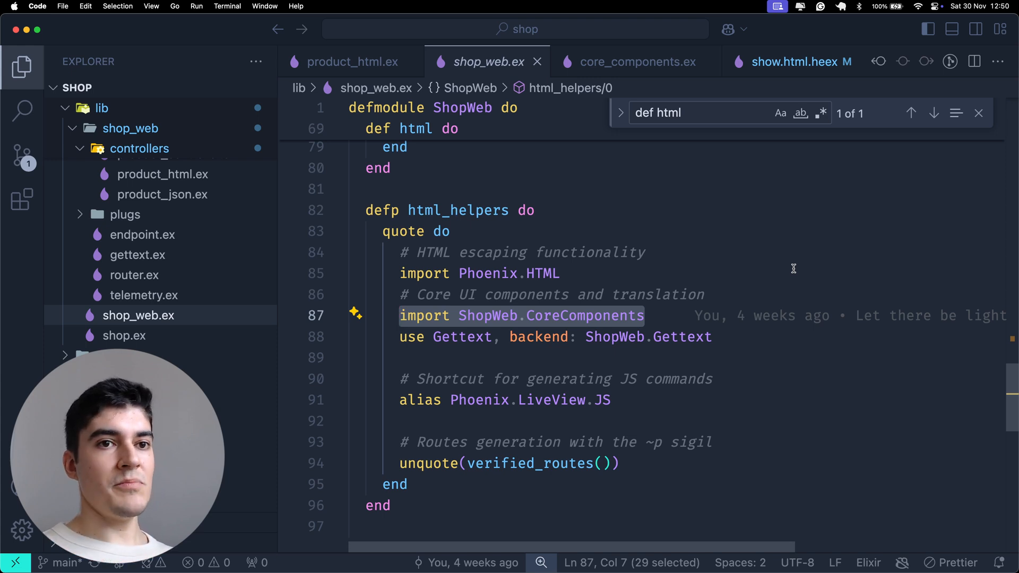
mouse_move(630, 295)
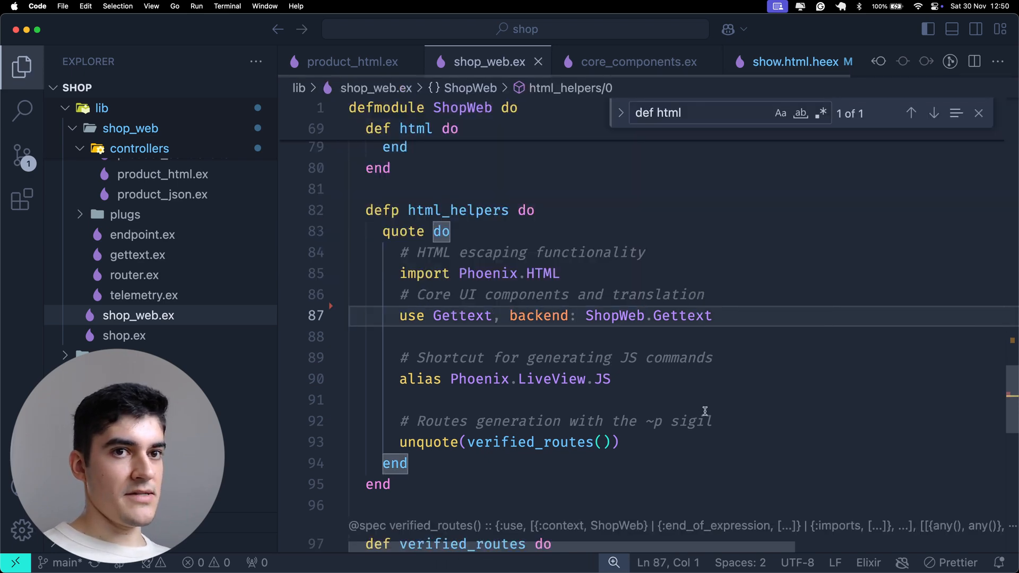
Look up button in product_html.ex, then retype import ShopWeb.CoreComponents in shop_web.ex
left_click(784, 61)
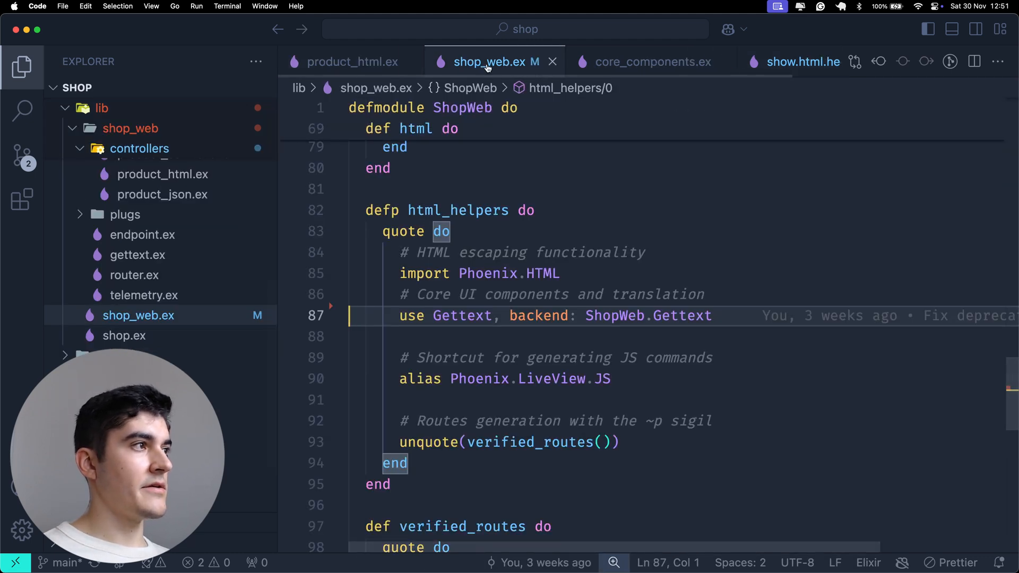
left_click(353, 62)
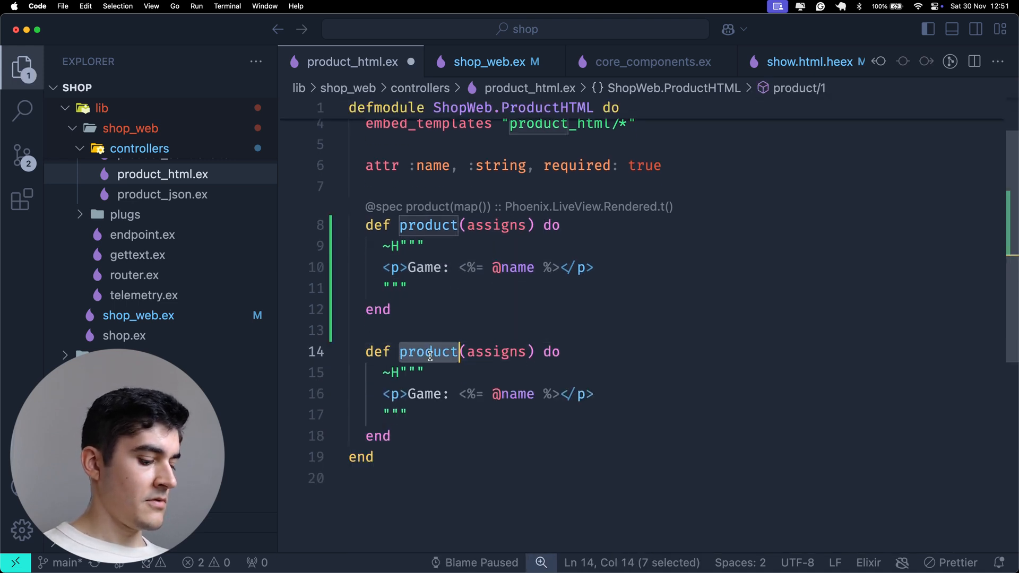
type("button")
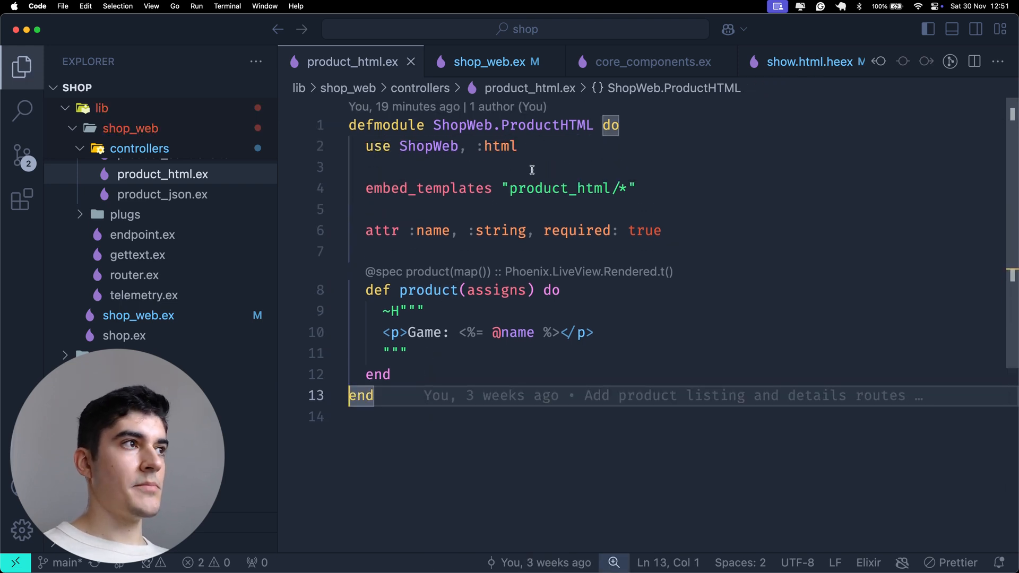
left_click(495, 62)
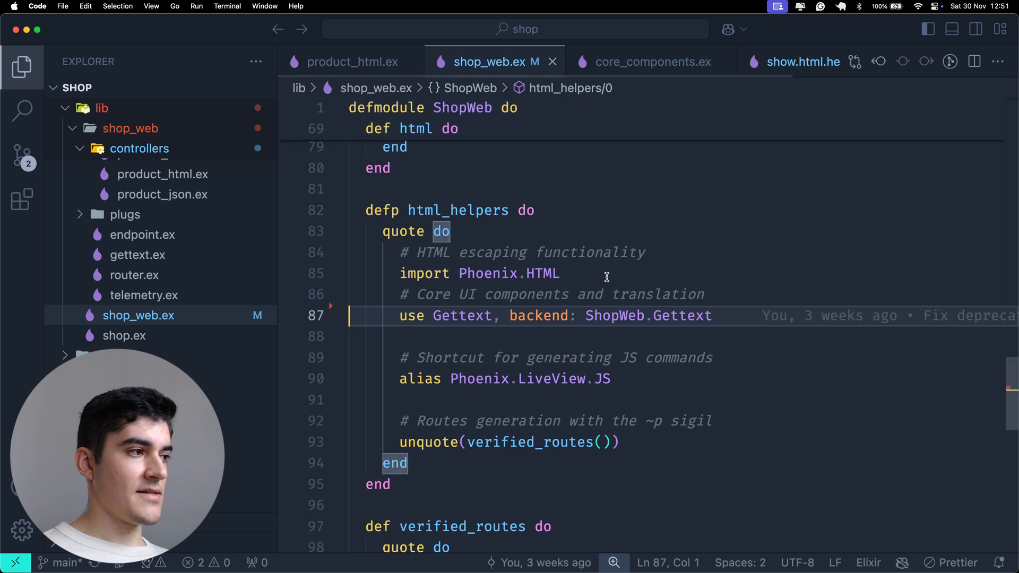
type("import ShopWeb.CoreComponents")
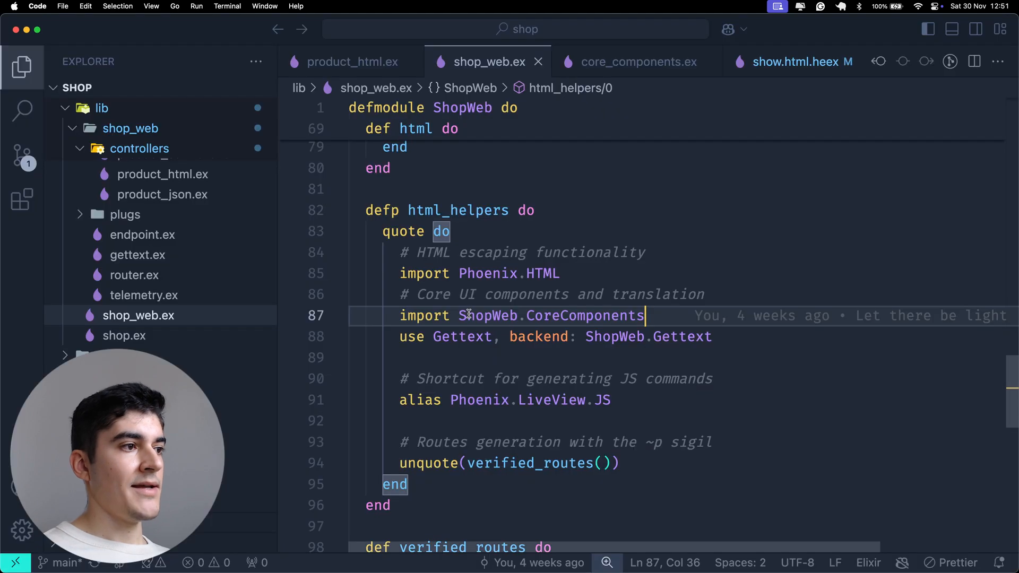
Open core_components.ex at def button and search the file for 'icon'
left_click(638, 62)
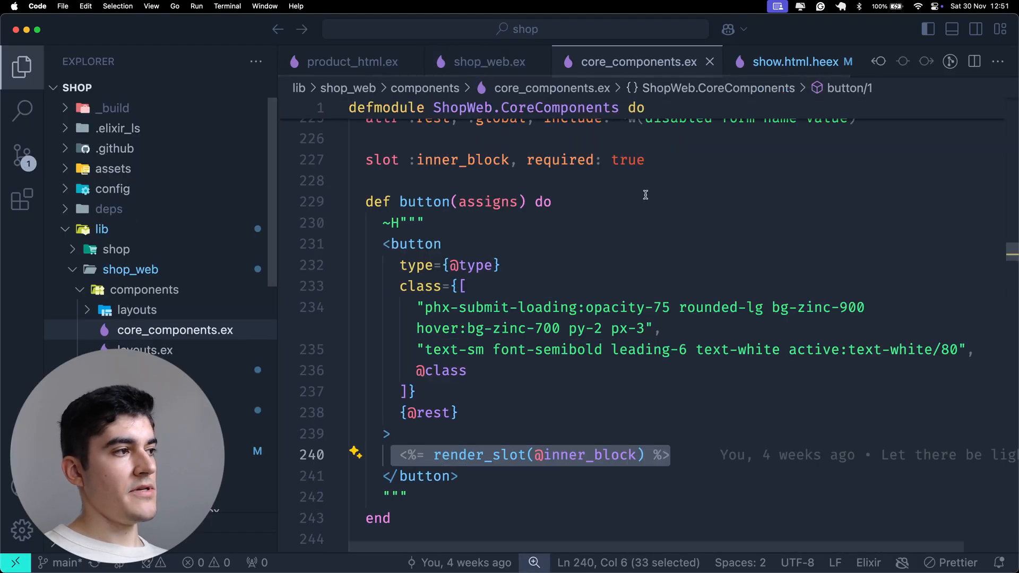
scroll("down", 3)
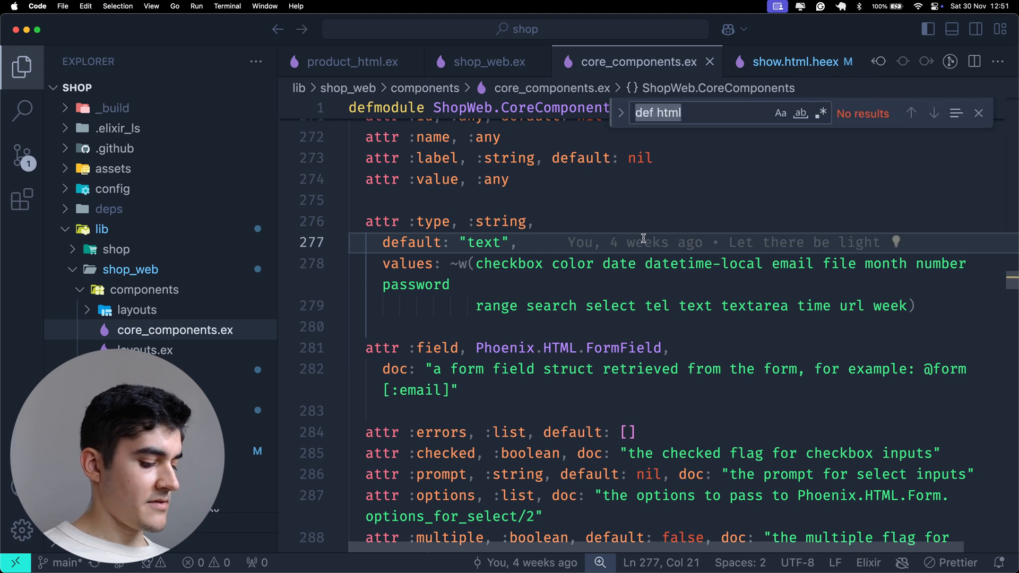
type("icon")
type("<.back navigate={~p\"/posts\"}>Back to posts</.back>")
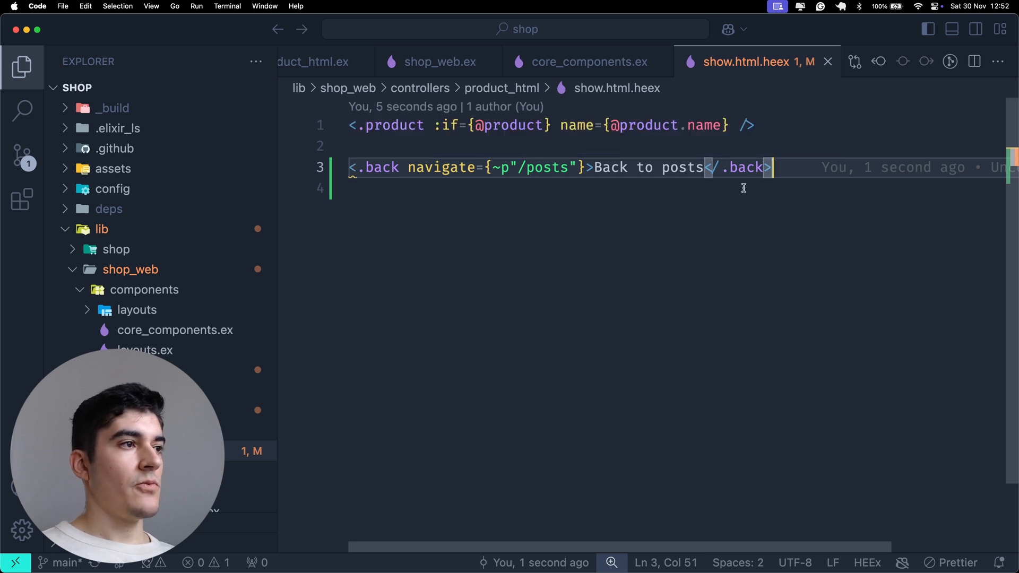
mouse_move(728, 197)
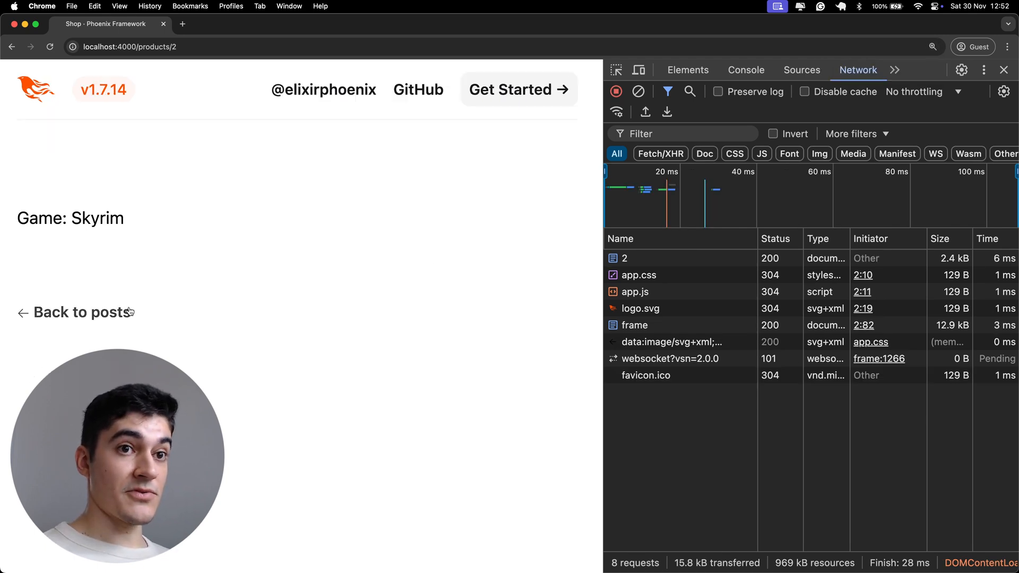
After viewing the Back to posts link, switch from Chrome to Visual Studio Code
key("cmd+tab")
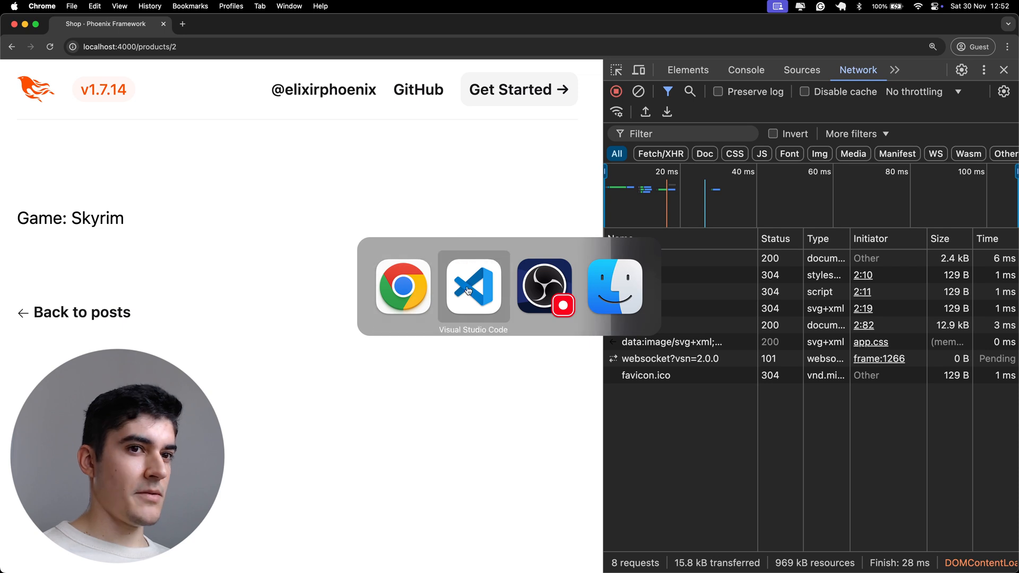
left_click(472, 286)
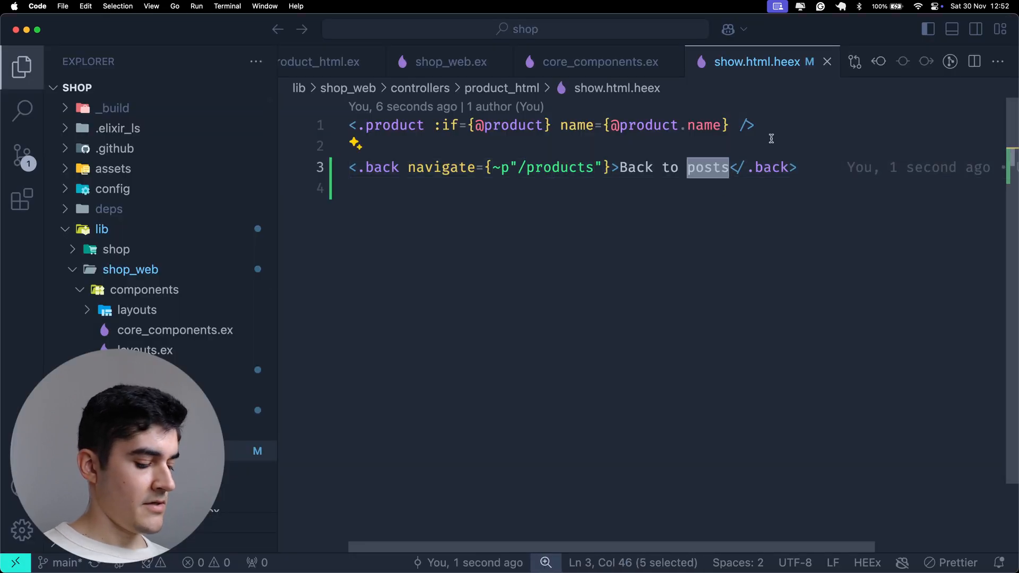
Point the back link to /products and inspect the back component definition
type("product listing")
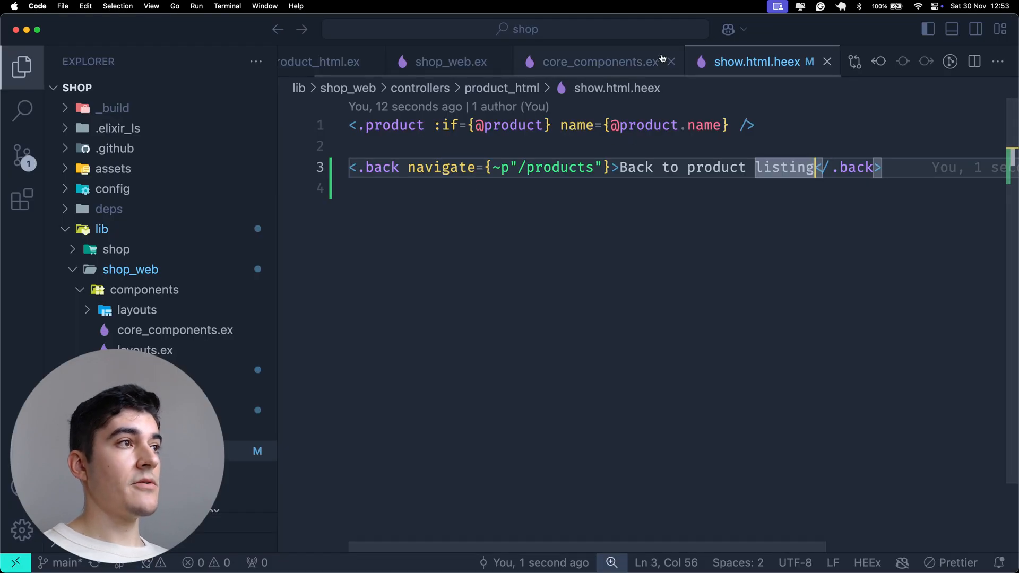
left_click(599, 62)
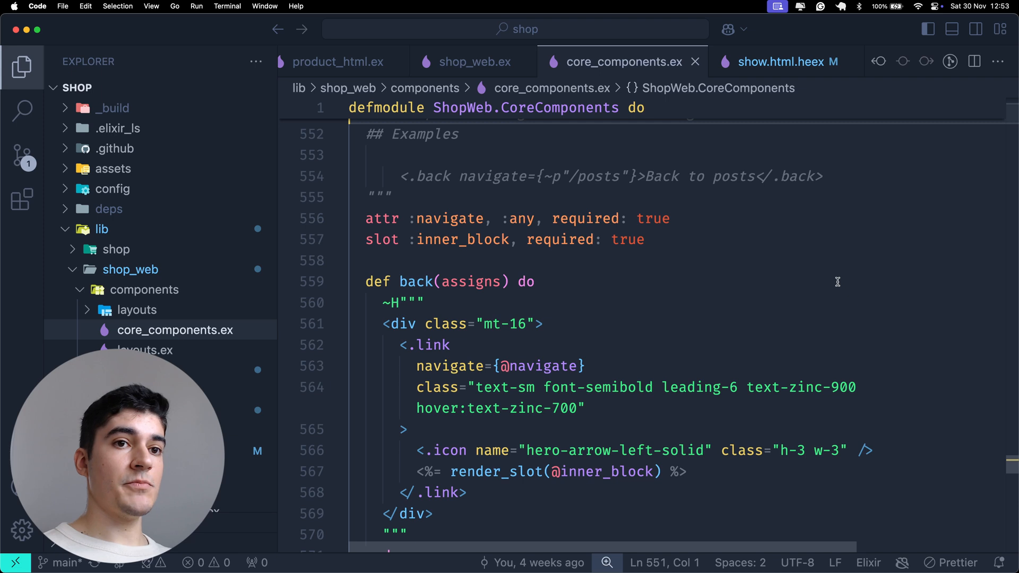
mouse_move(731, 257)
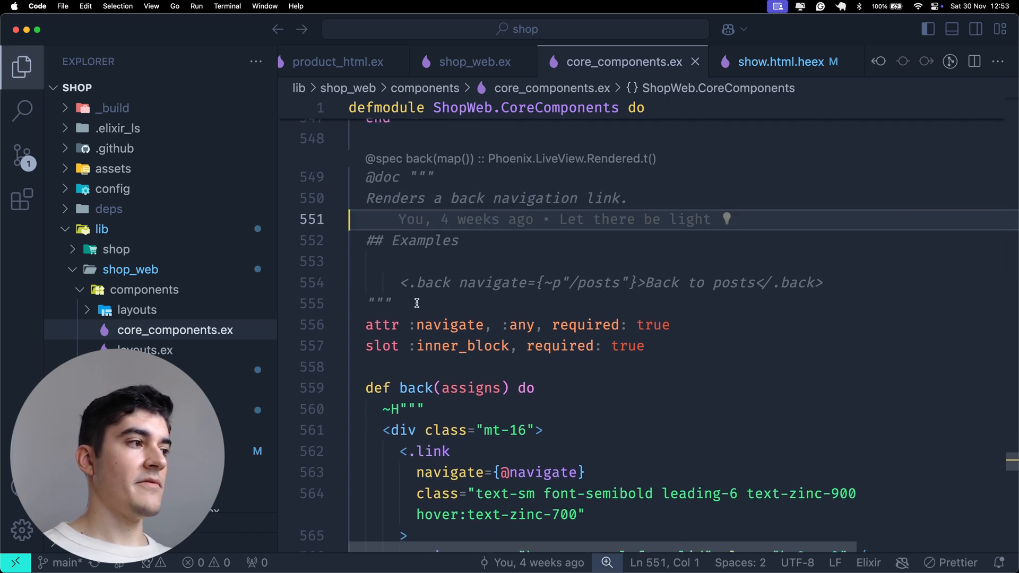
left_click_drag(367, 177, 391, 303)
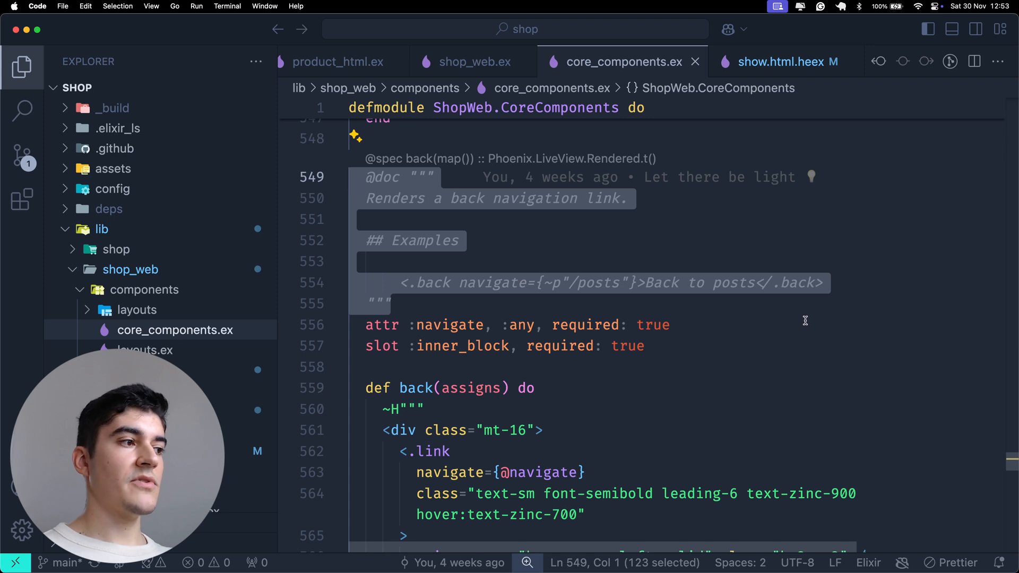